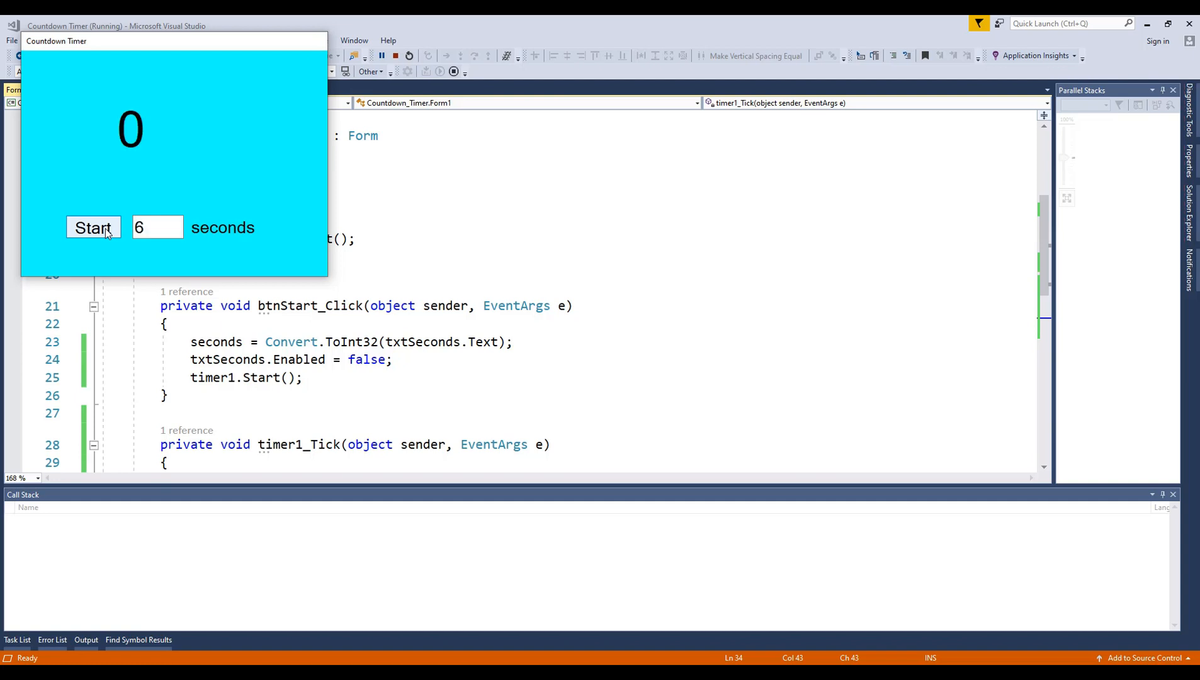
Enter 5 in the seconds box and start the countdown in the running app
{"action": "type", "text": "5"}
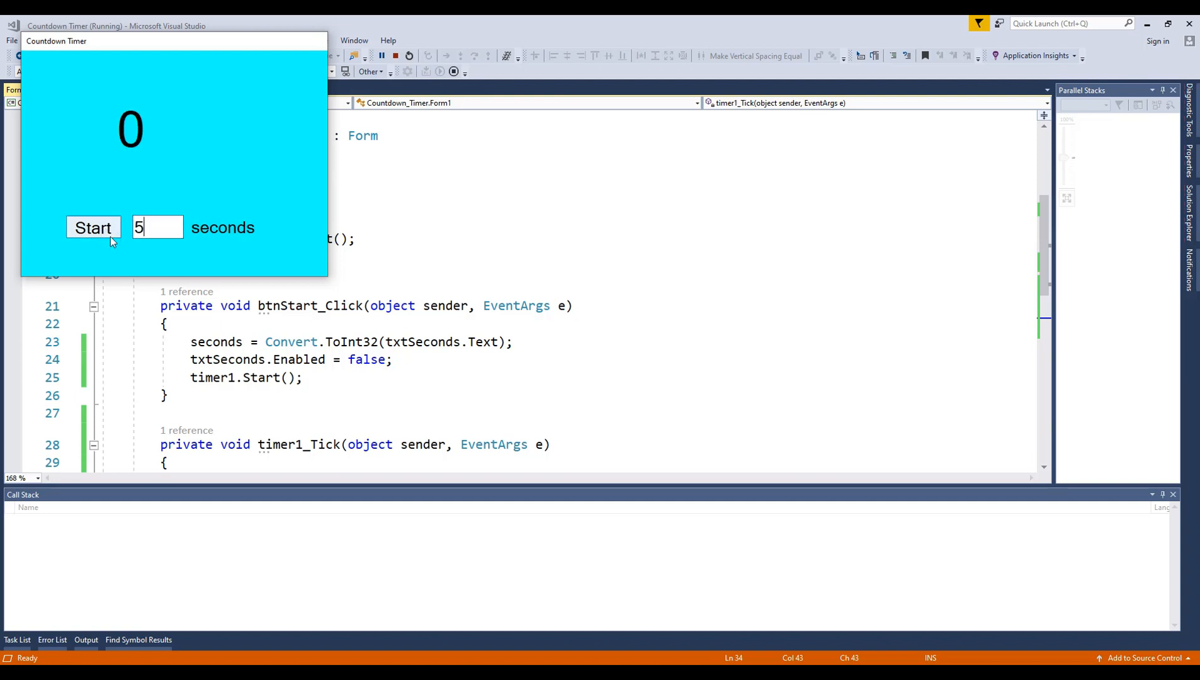
{"action": "left_click", "coordinate": [94, 228]}
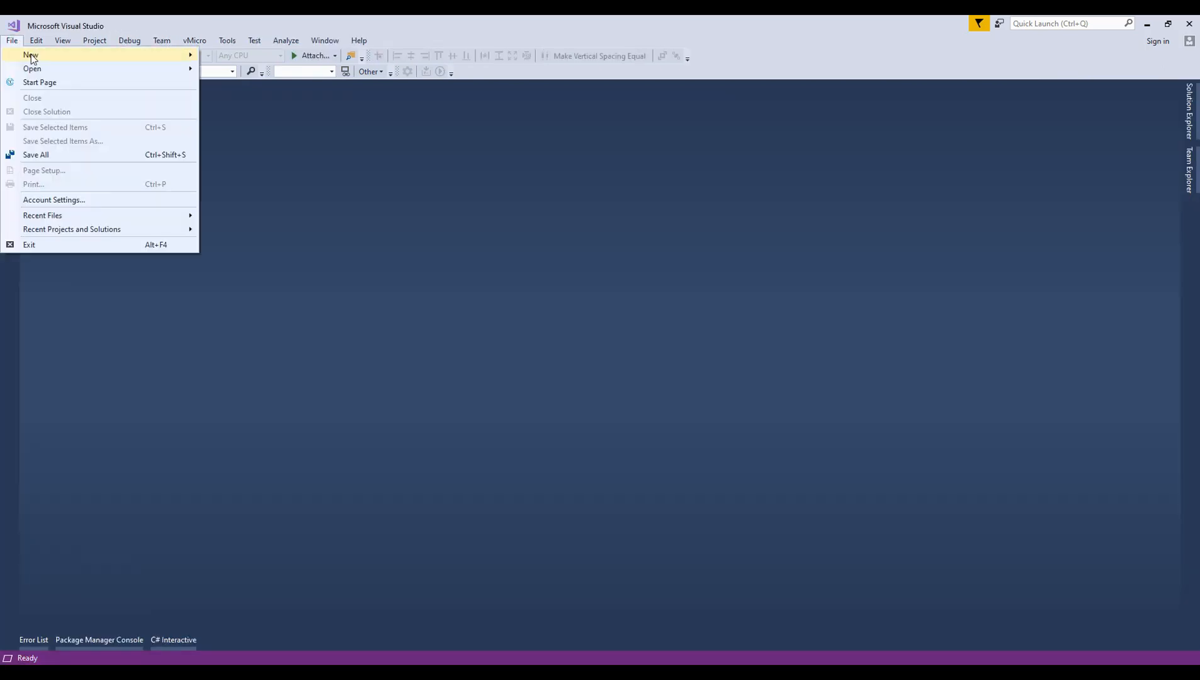
Create a new Windows Forms App (.NET Framework) project named Countdown Timer
{"action": "left_click", "coordinate": [30, 55]}
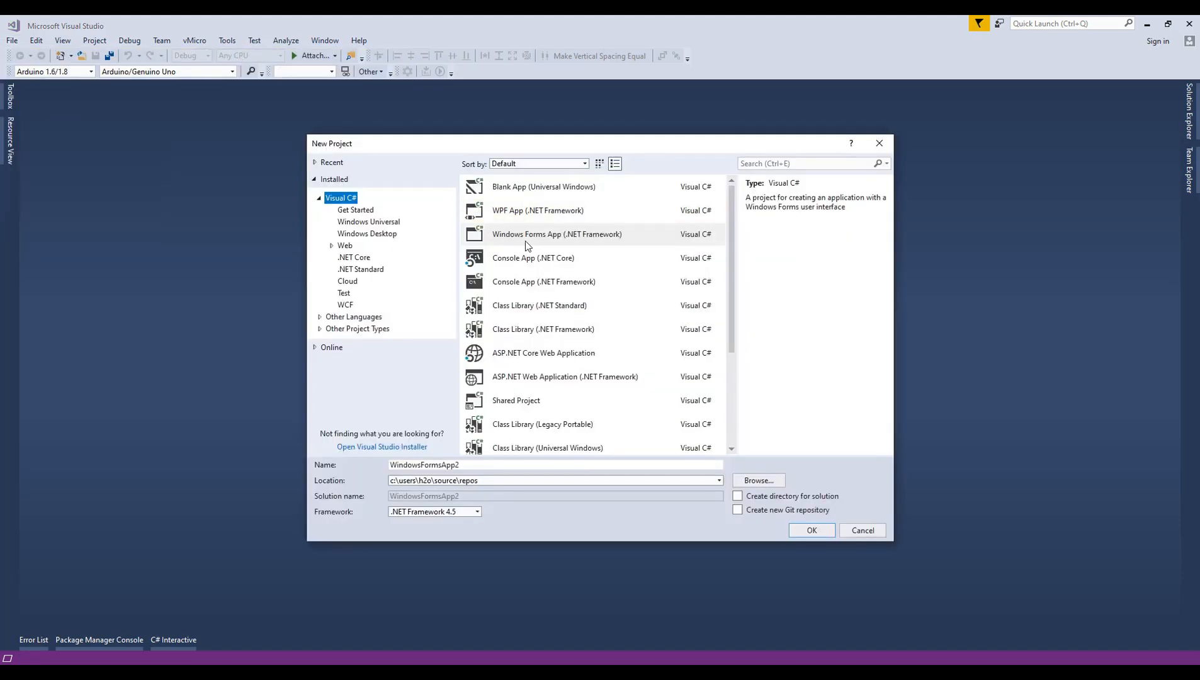
{"action": "left_click", "coordinate": [556, 464]}
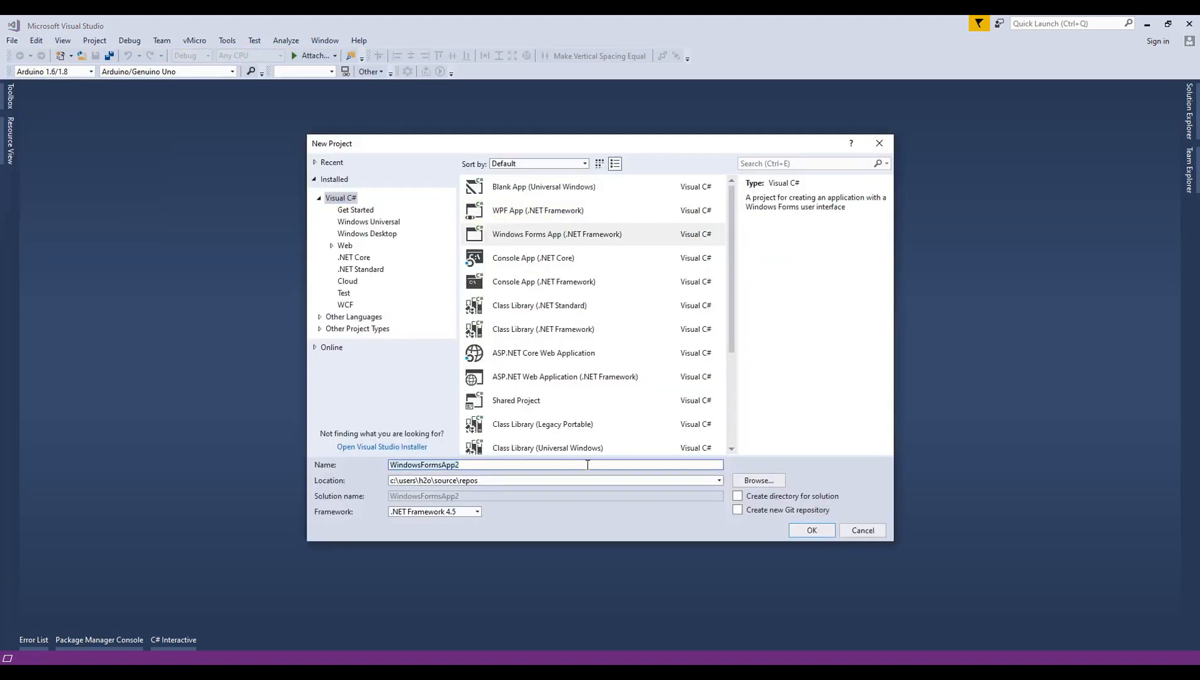
{"action": "type", "text": "Countdown Timer"}
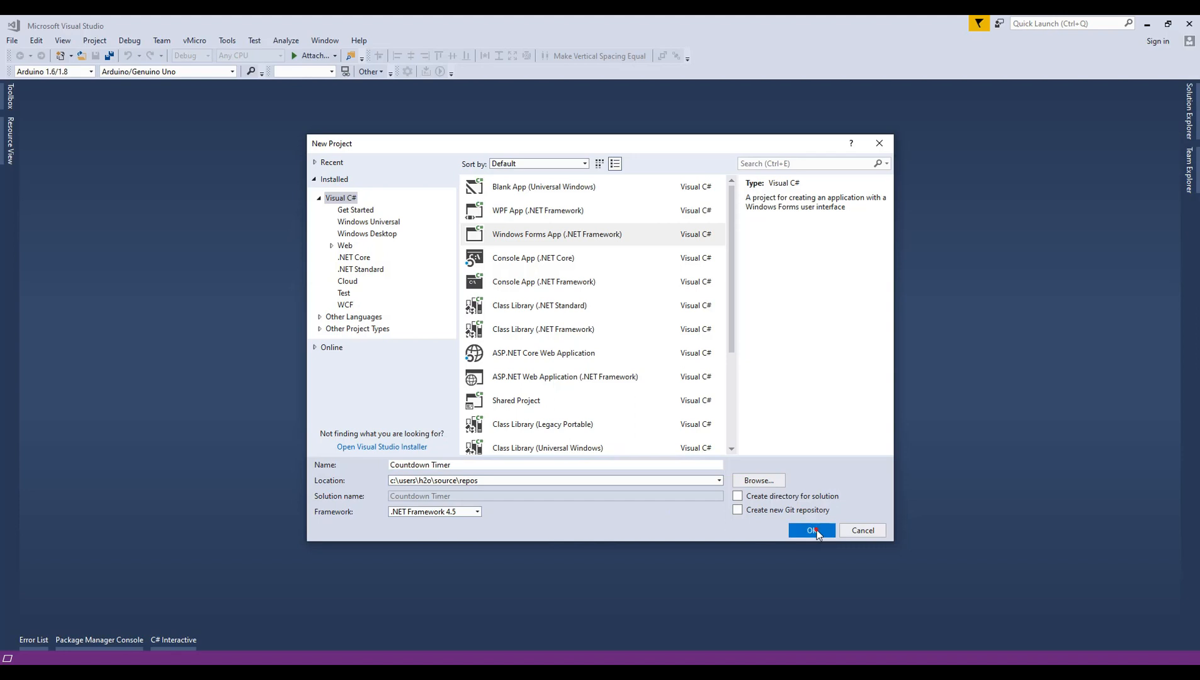
{"action": "left_click", "coordinate": [811, 531]}
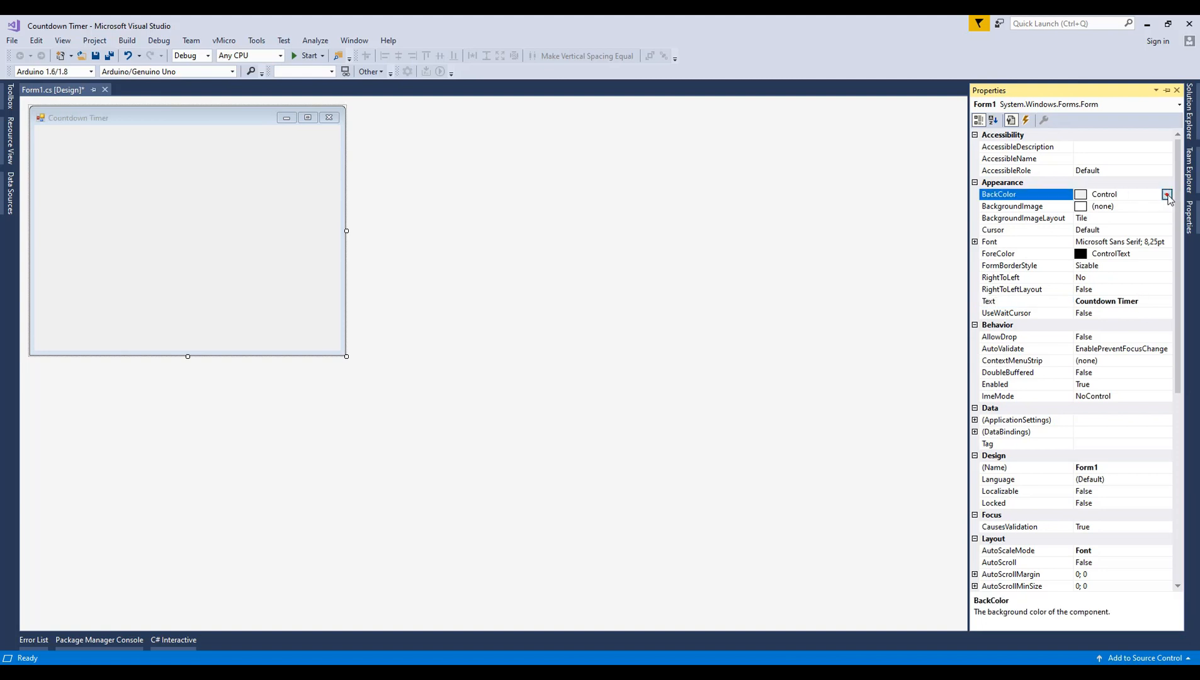
Set the form's BackColor to Web Aqua and ControlBox to False
{"action": "left_click", "coordinate": [1166, 194]}
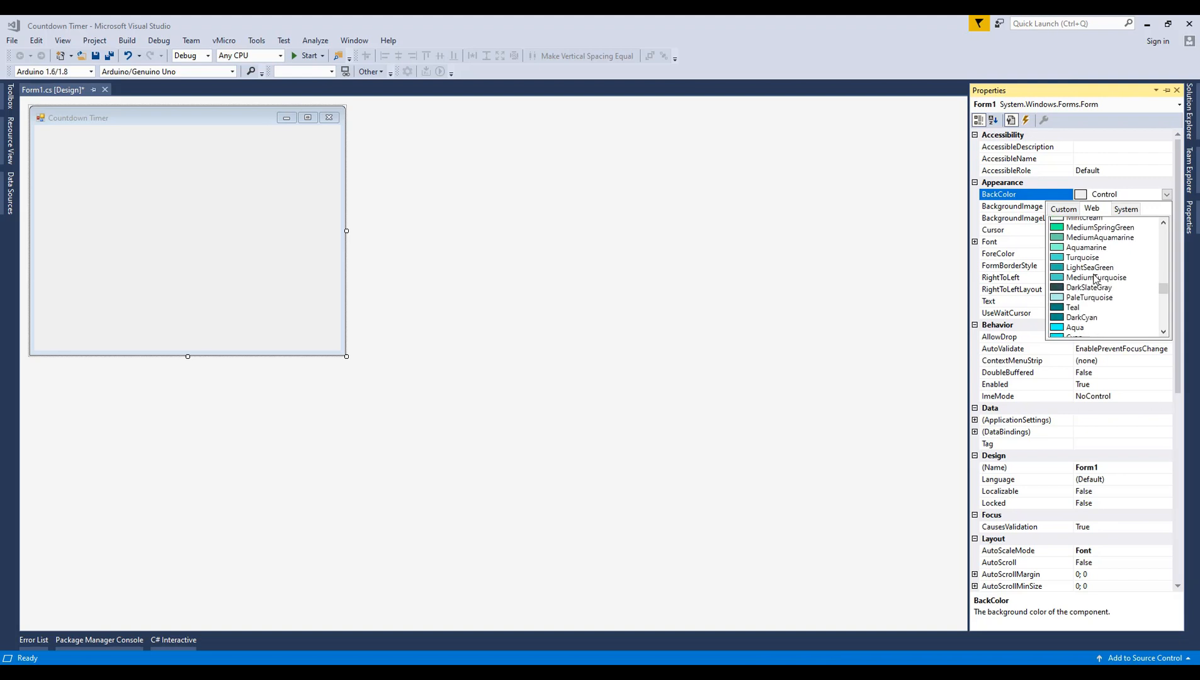
{"action": "left_click", "coordinate": [1074, 327]}
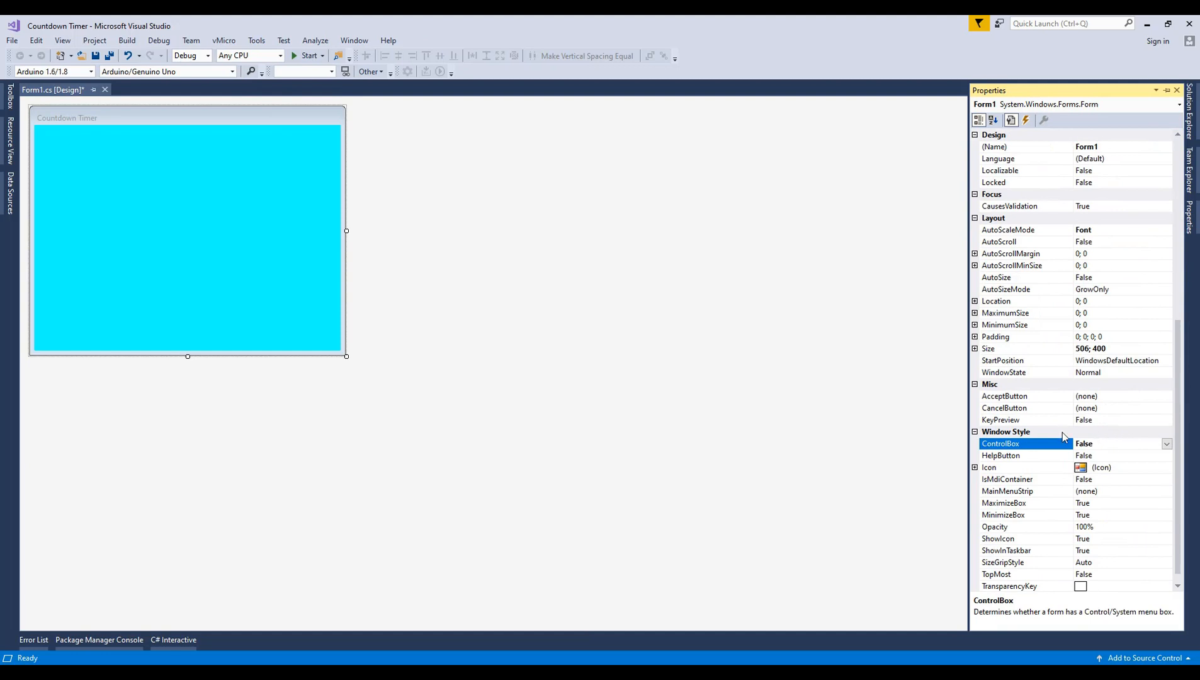
{"action": "left_click", "coordinate": [309, 56]}
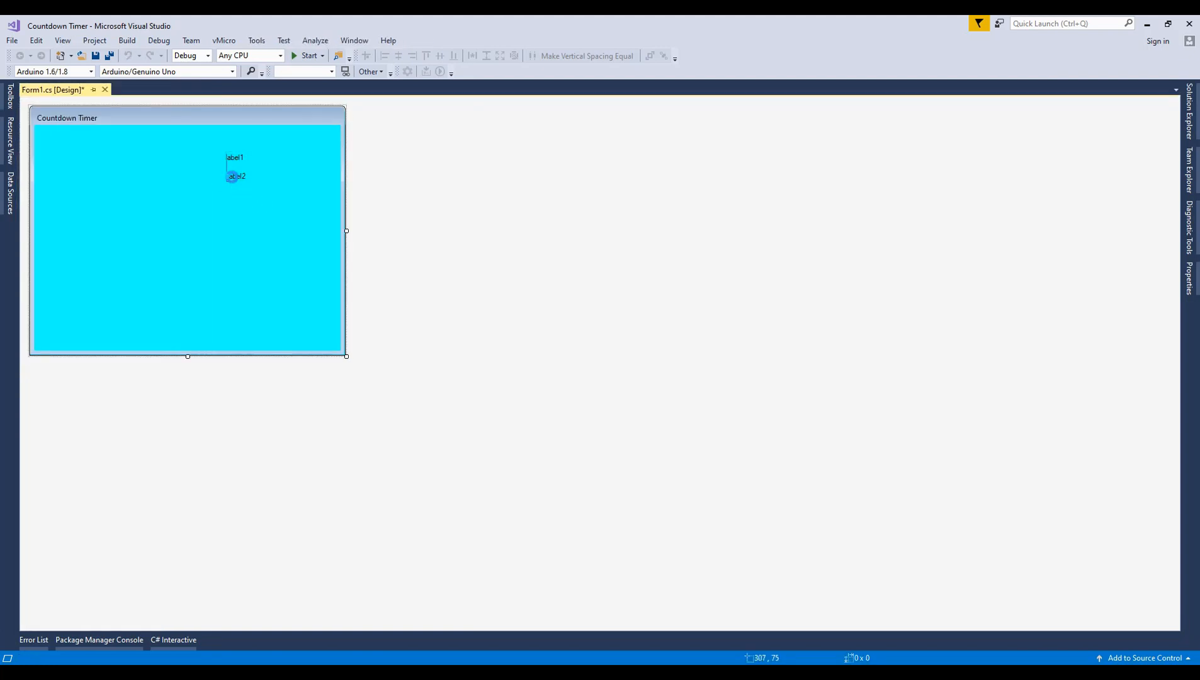
Drop the labels, text box, button and timer onto the form and line them up along the bottom
{"action": "left_click", "coordinate": [8, 104]}
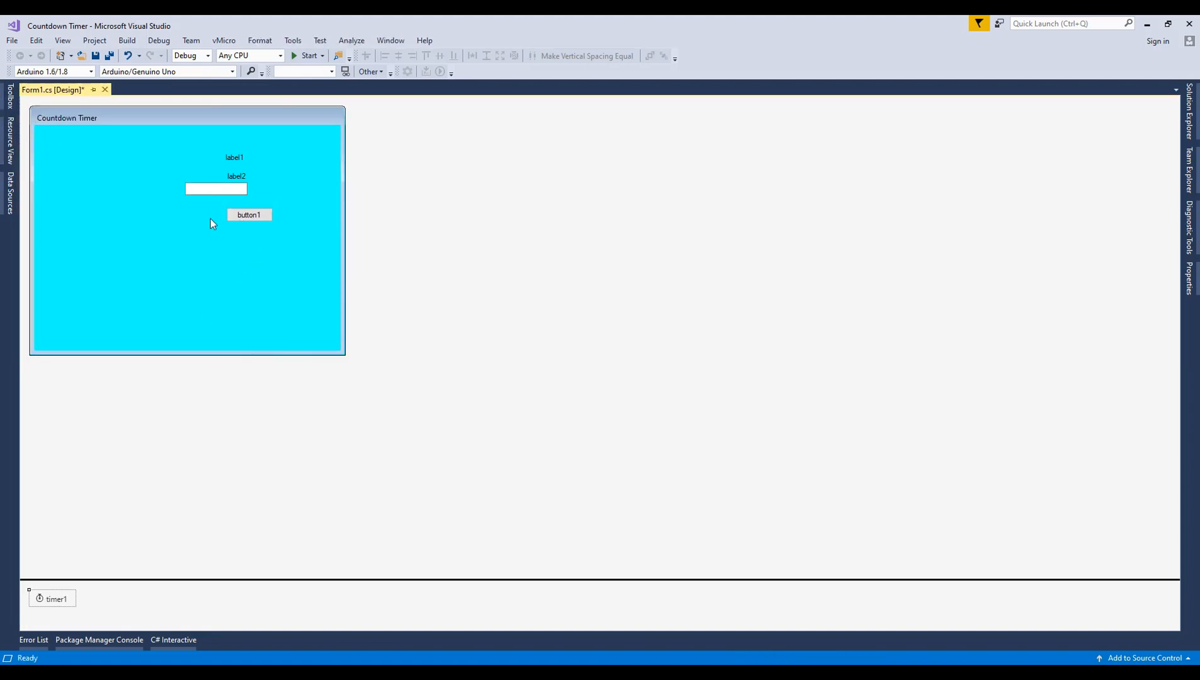
{"action": "left_click_drag", "start_coordinate": [217, 189], "coordinate": [159, 299]}
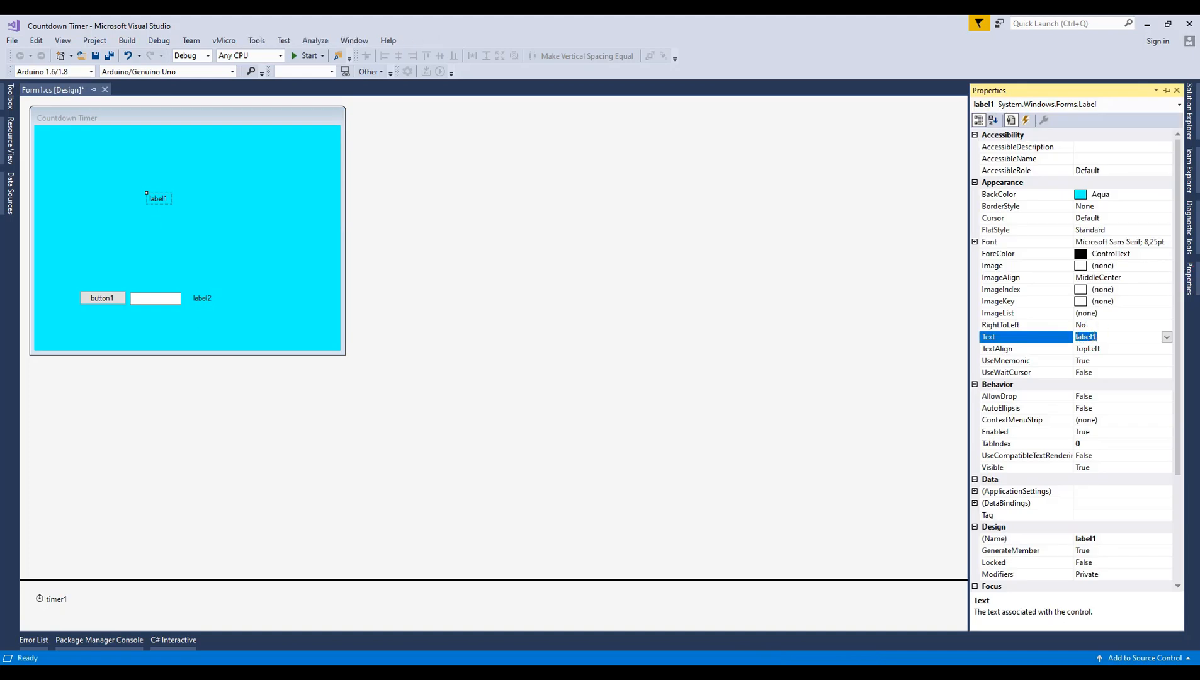
Set label1 Text to 000, Font size 60, and rename it lbCounter
{"action": "type", "text": "000"}
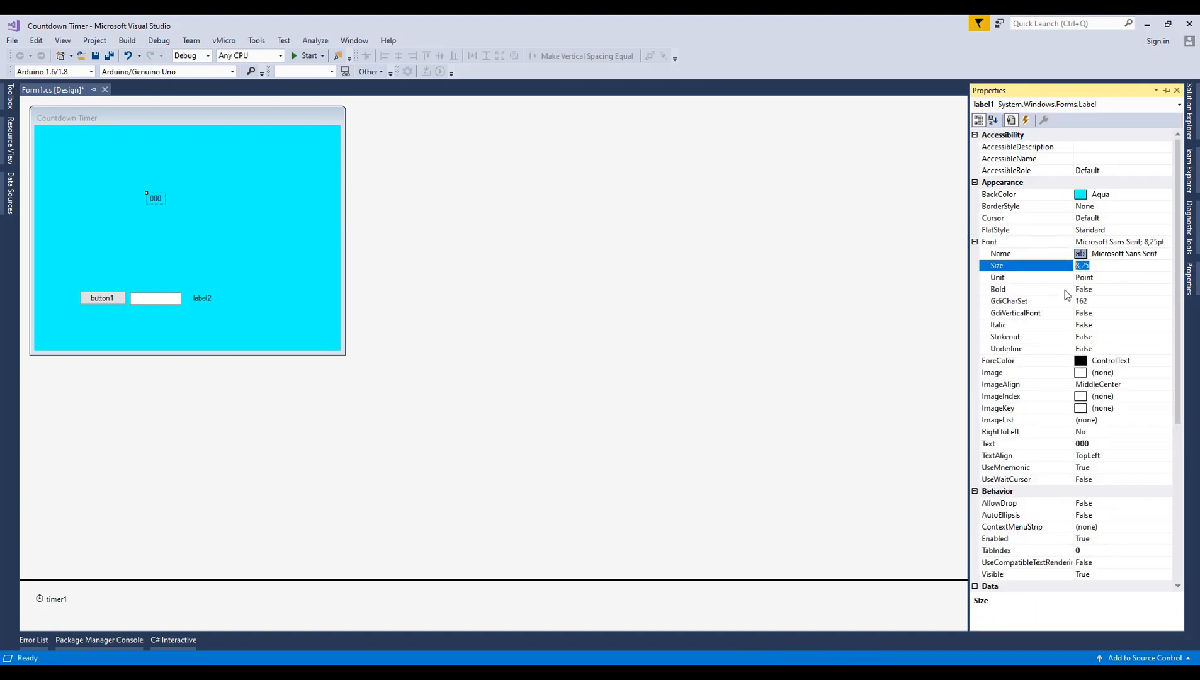
{"action": "type", "text": "60"}
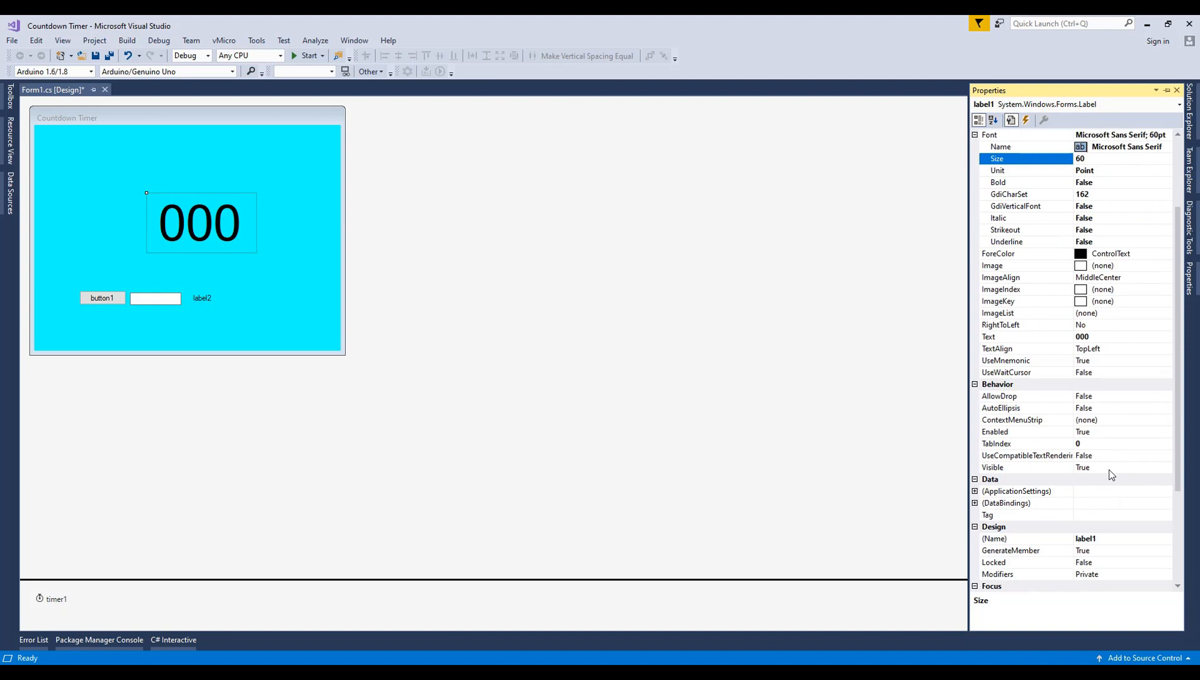
{"action": "left_click", "coordinate": [1025, 539]}
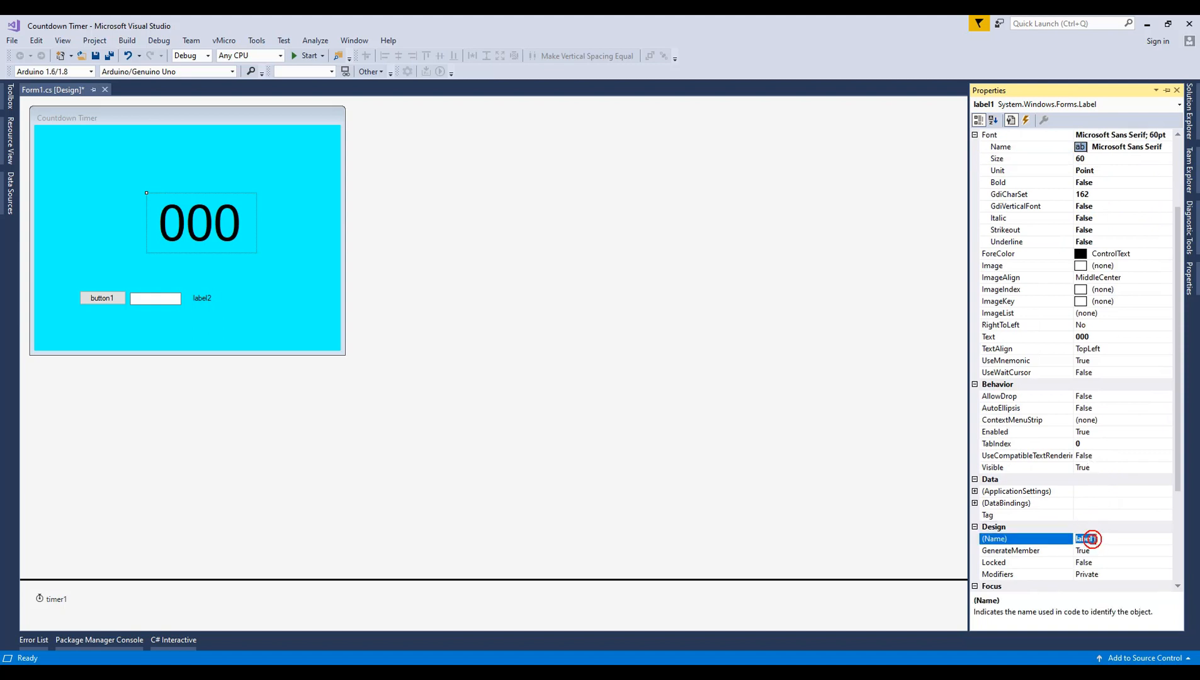
{"action": "type", "text": "lbC"}
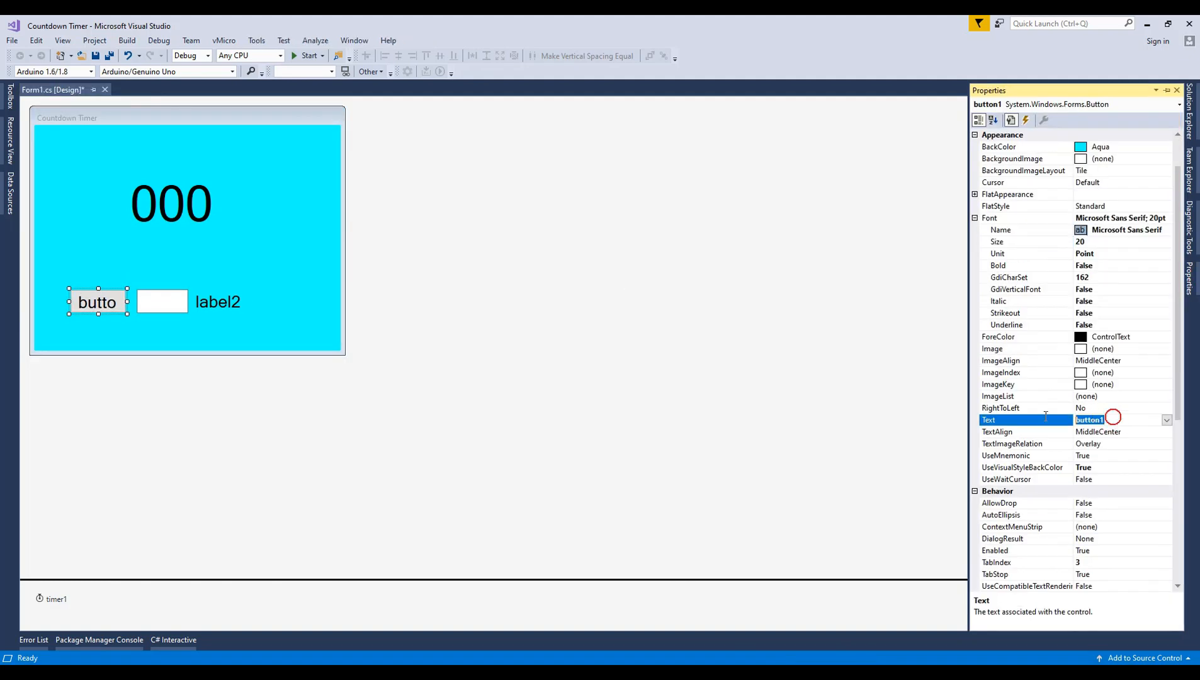
Make the button read Start as btnStart and the text box read 10 as txtSeconds
{"action": "type", "text": "Start"}
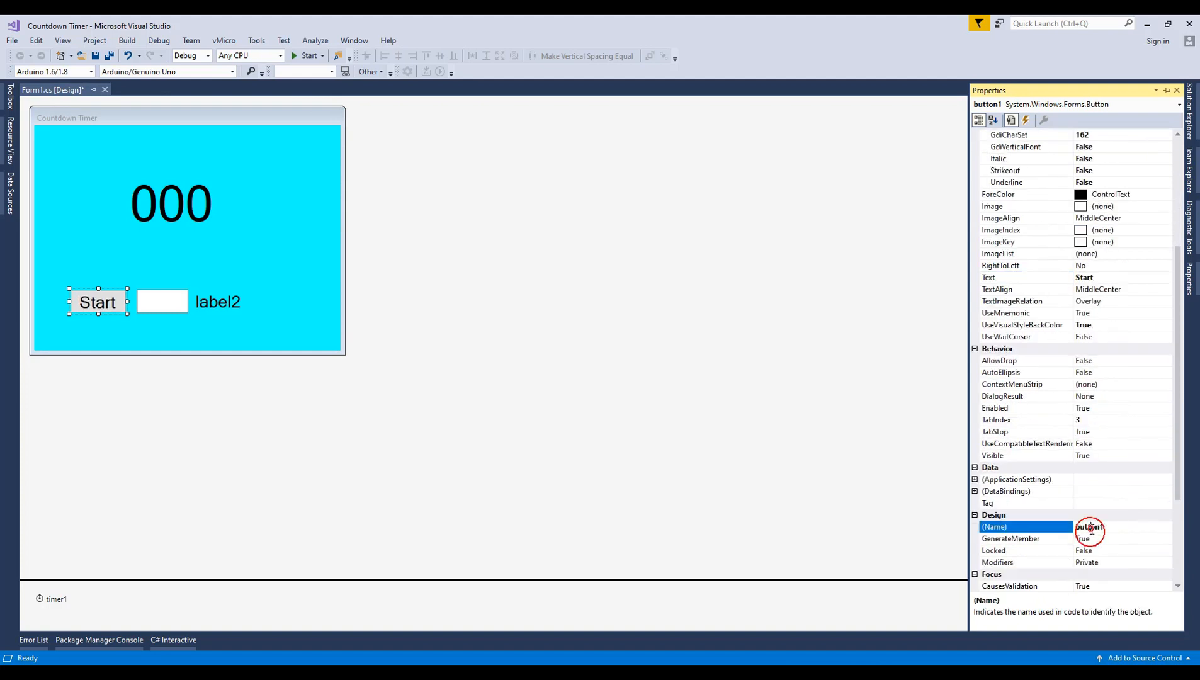
{"action": "type", "text": "btnStart"}
{"action": "type", "text": "0"}
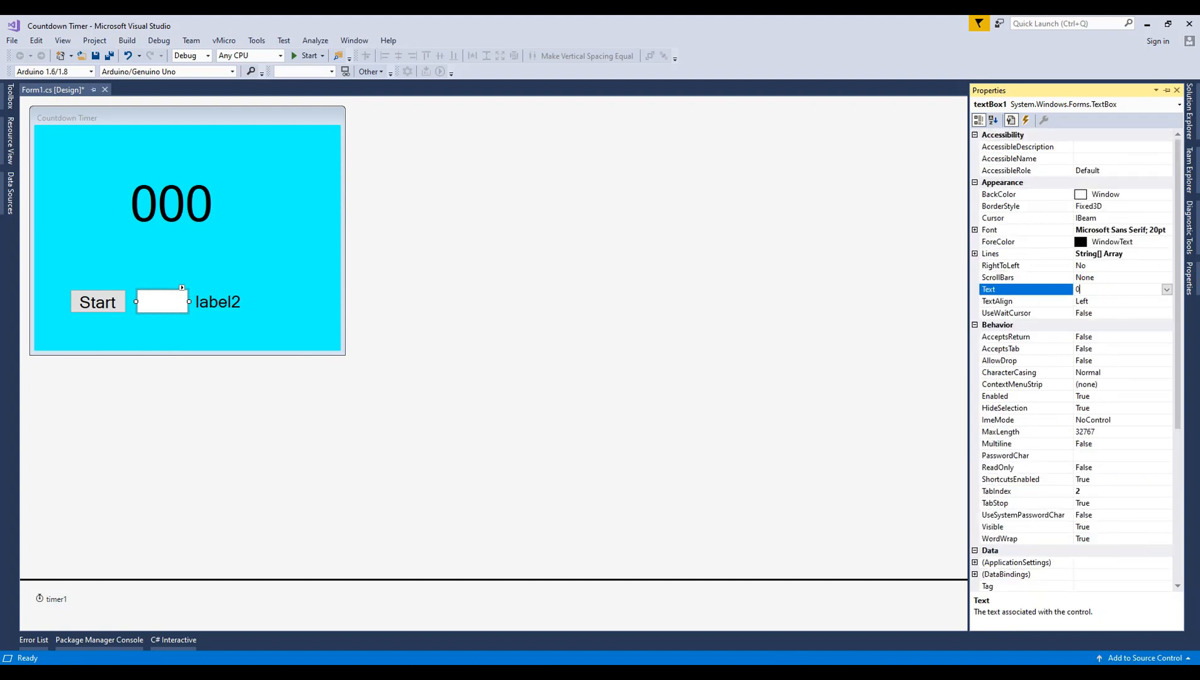
{"action": "type", "text": "10"}
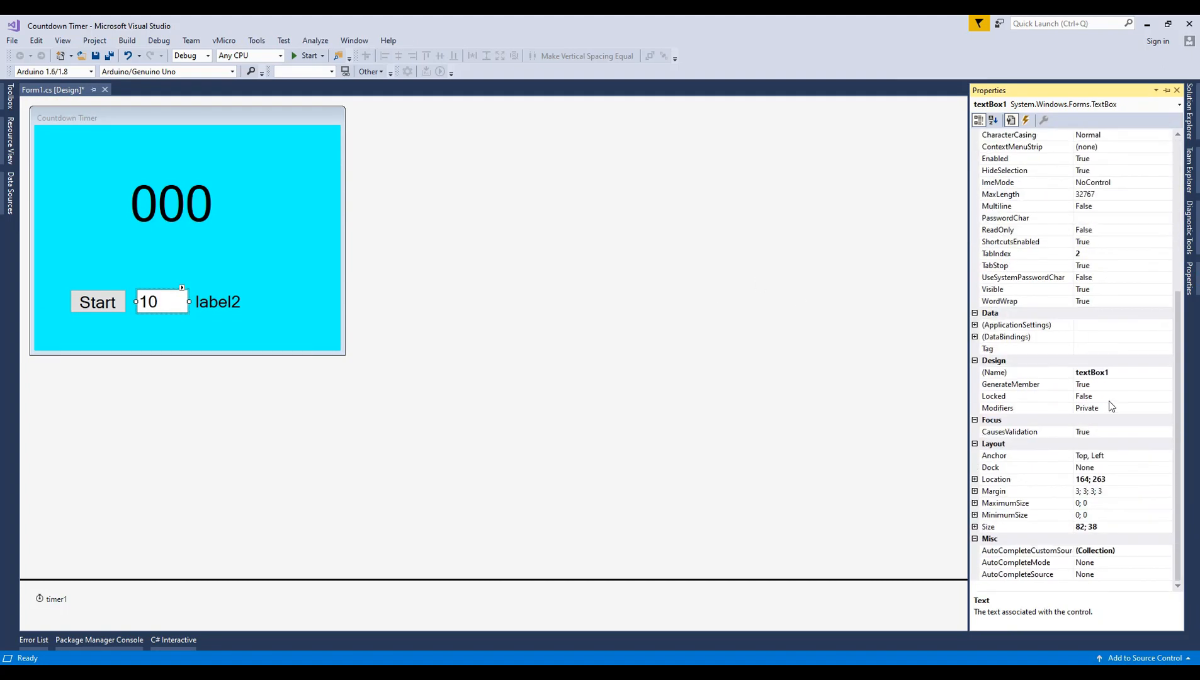
{"action": "type", "text": "txtCo"}
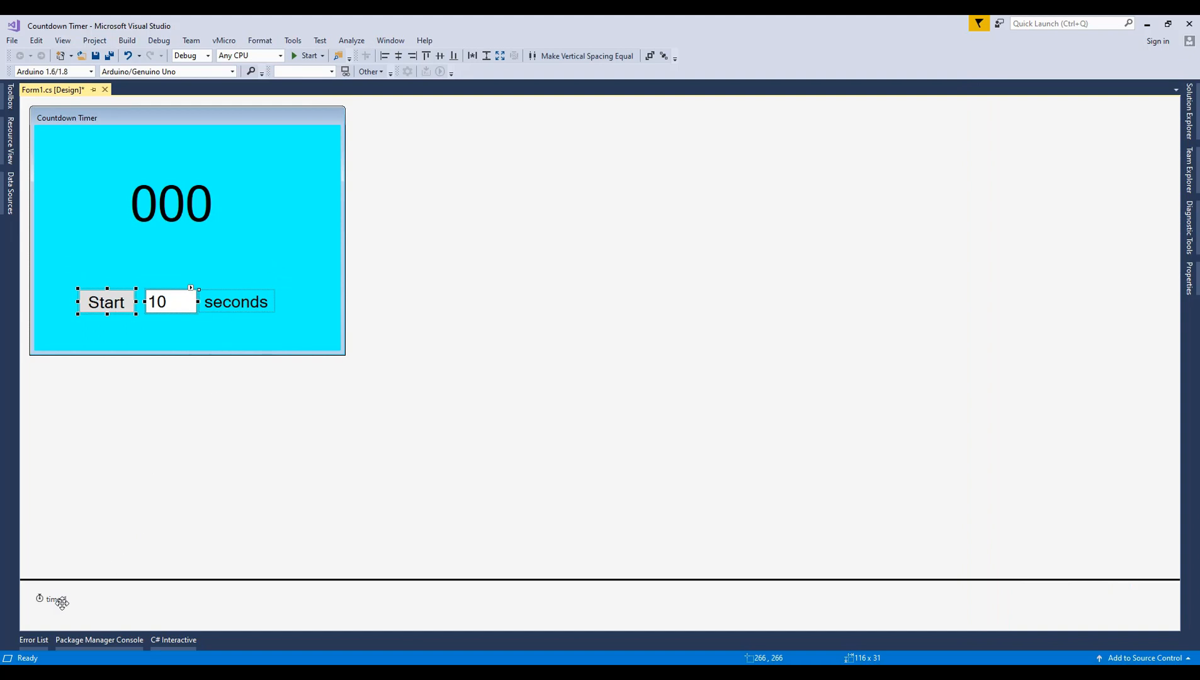
Select timer1 and edit its Interval property
{"action": "left_click", "coordinate": [55, 598]}
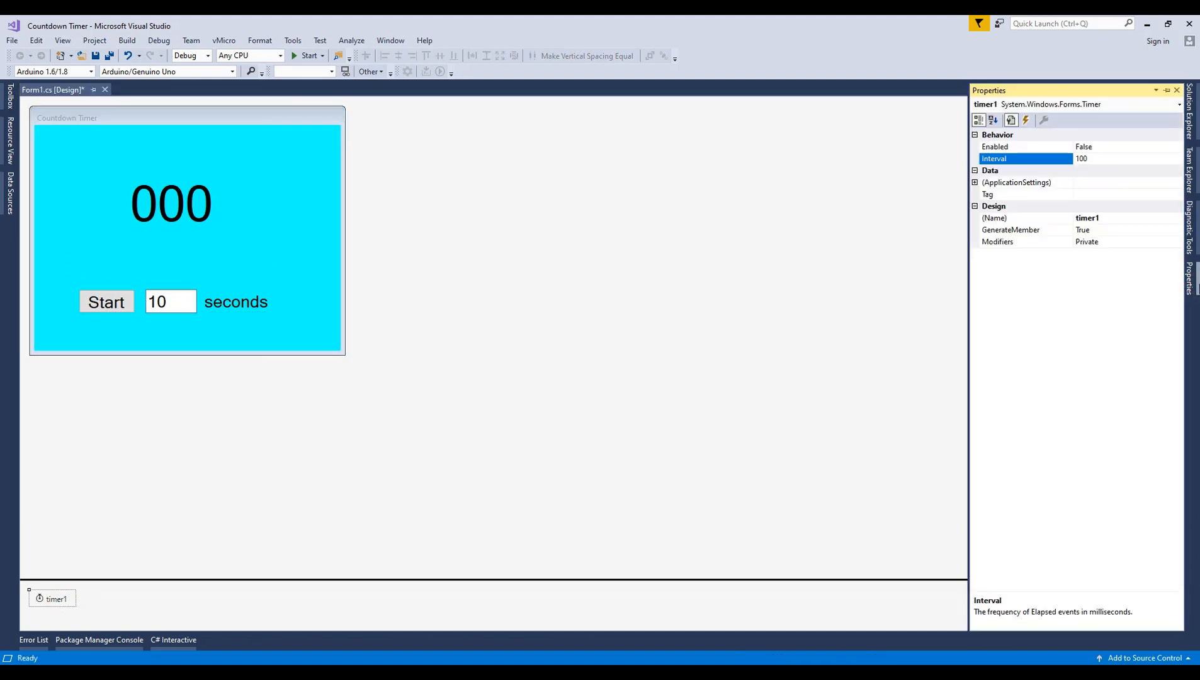
{"action": "left_click", "coordinate": [1026, 146]}
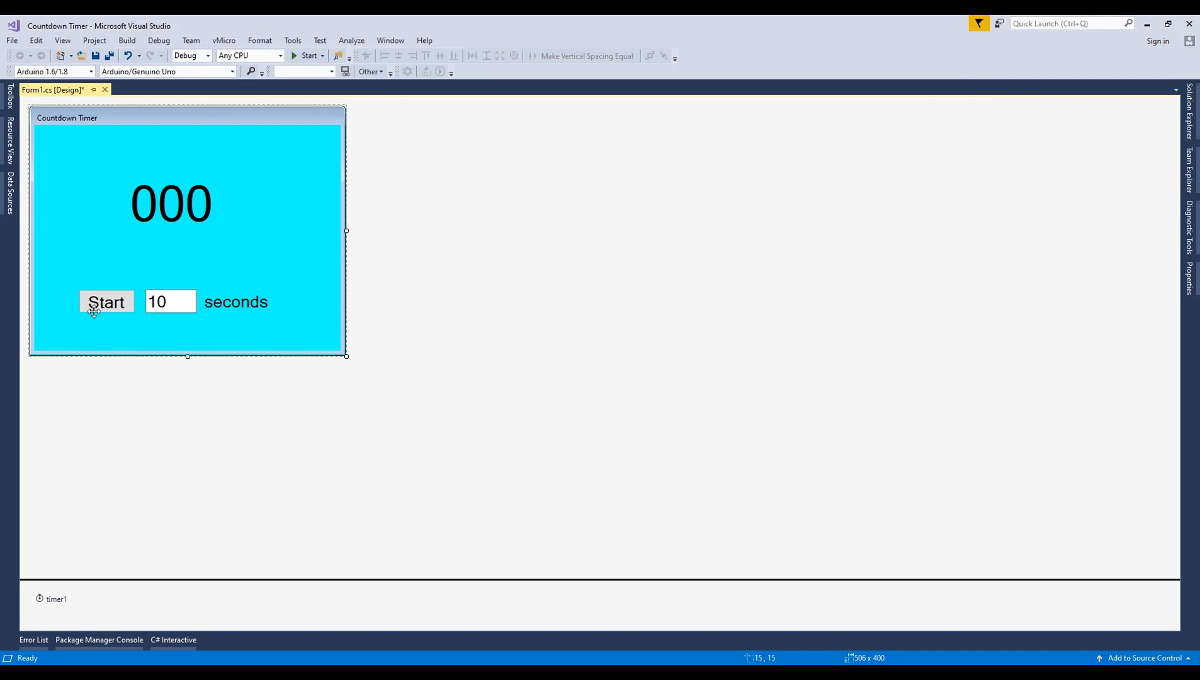
Create the btnStart_Click handler and declare an int seconds field in Form1
{"action": "double_click", "coordinate": [106, 301]}
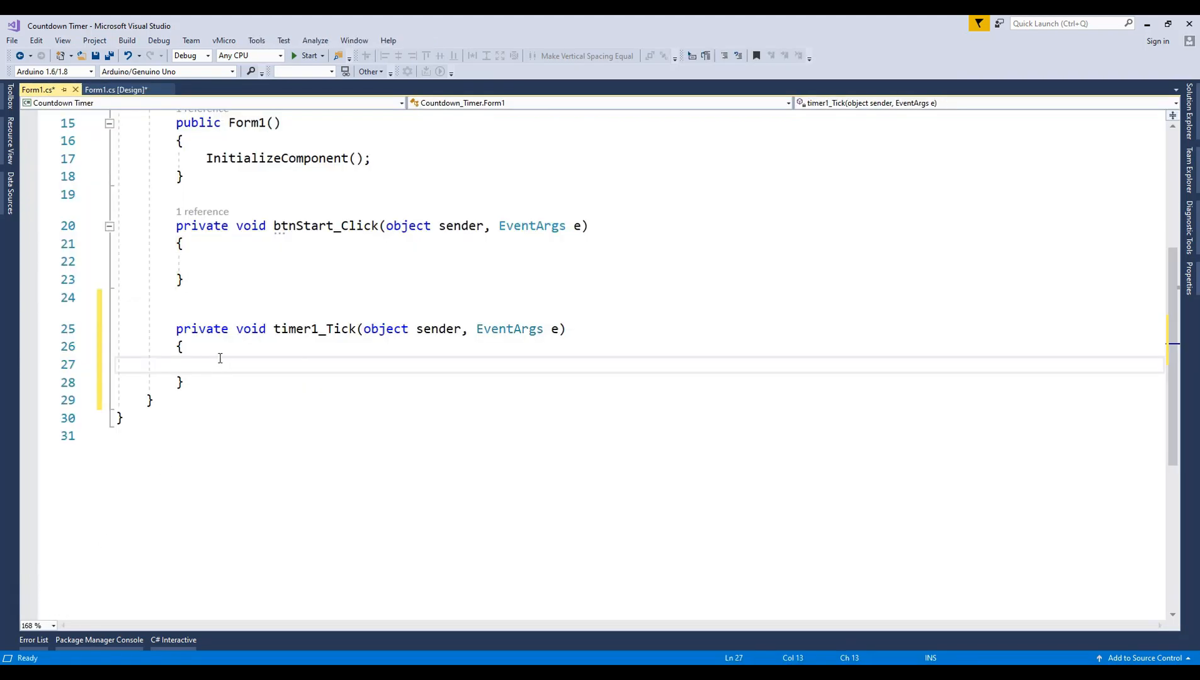
{"action": "left_click", "coordinate": [116, 90]}
{"action": "type", "text": "i"}
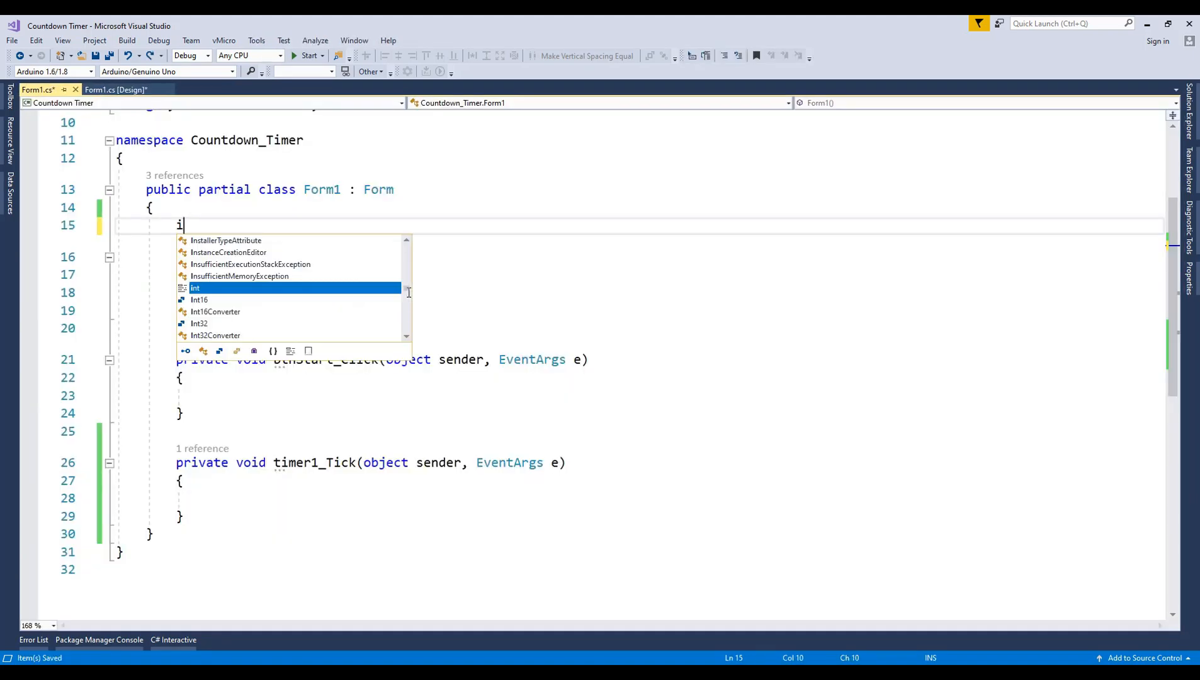
{"action": "type", "text": "nt seconds;"}
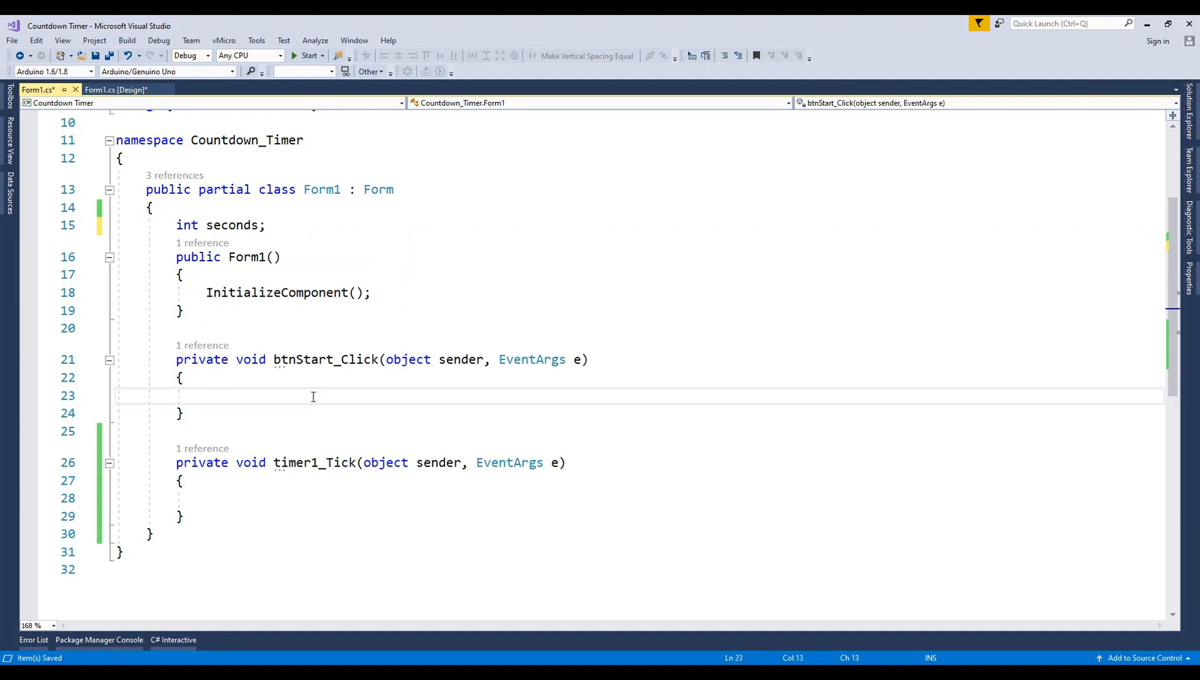
In btnStart_Click, set seconds = Convert.ToInt32(txtSeconds.Text), disable txtSeconds and call timer1.Start()
{"action": "type", "text": "seconds ="}
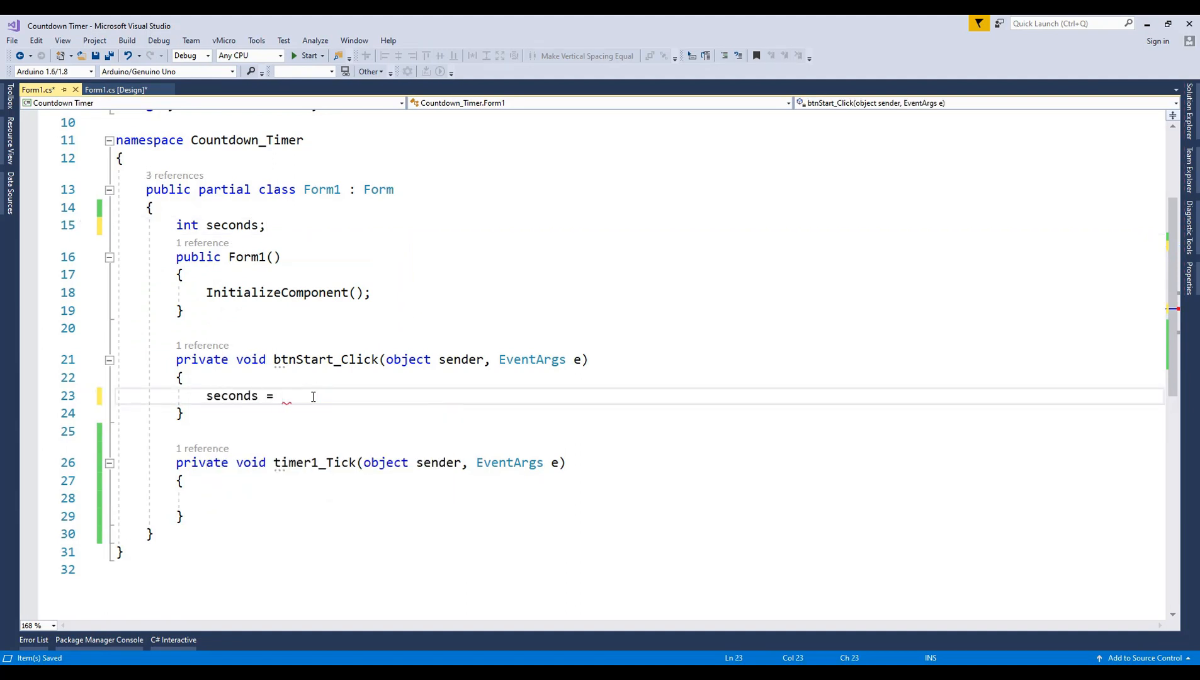
{"action": "type", "text": "Convert.ToInt32"}
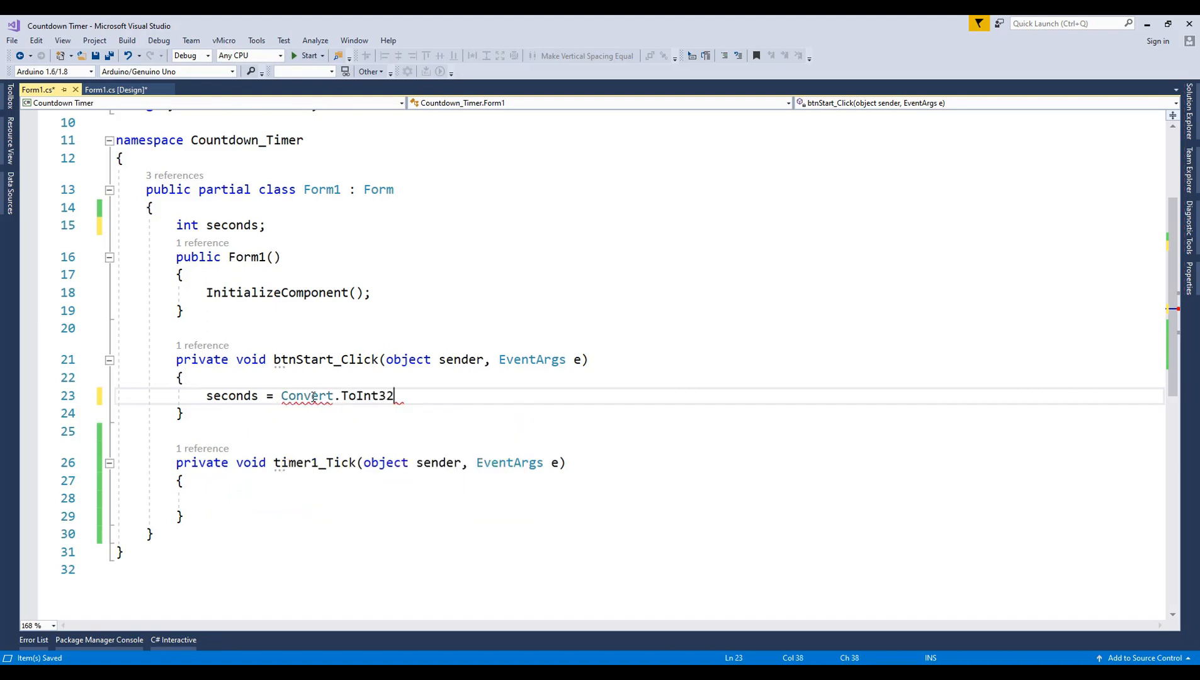
{"action": "type", "text": "(txt"}
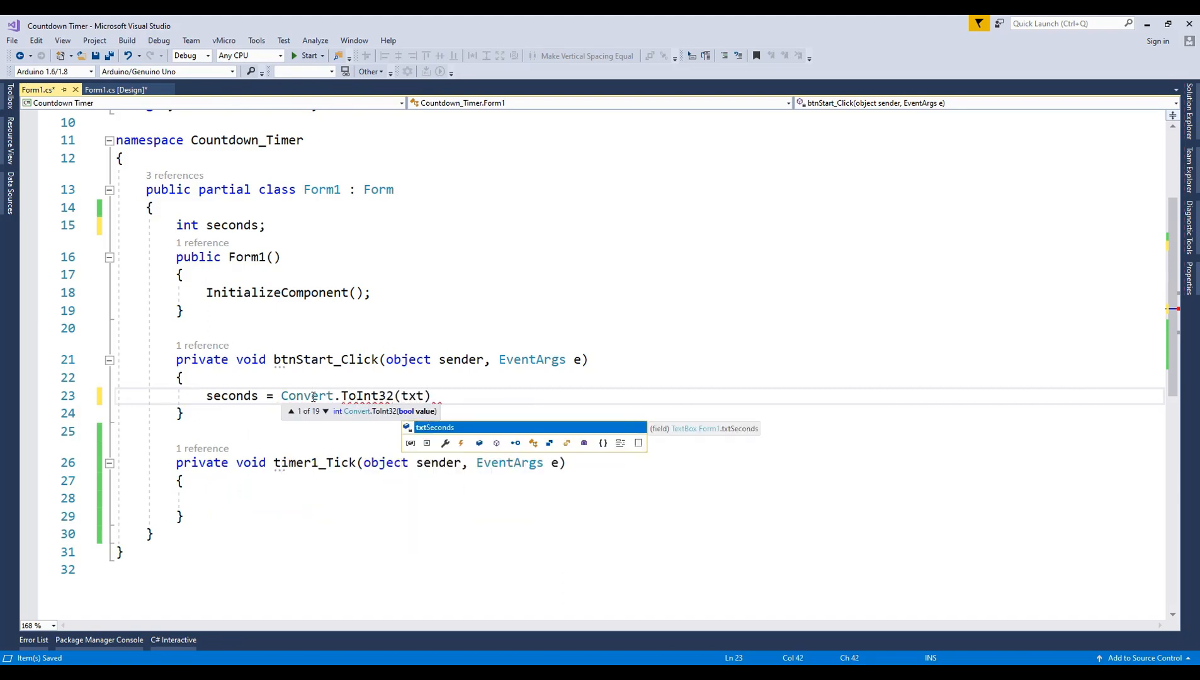
{"action": "type", "text": "Seconds.Text);"}
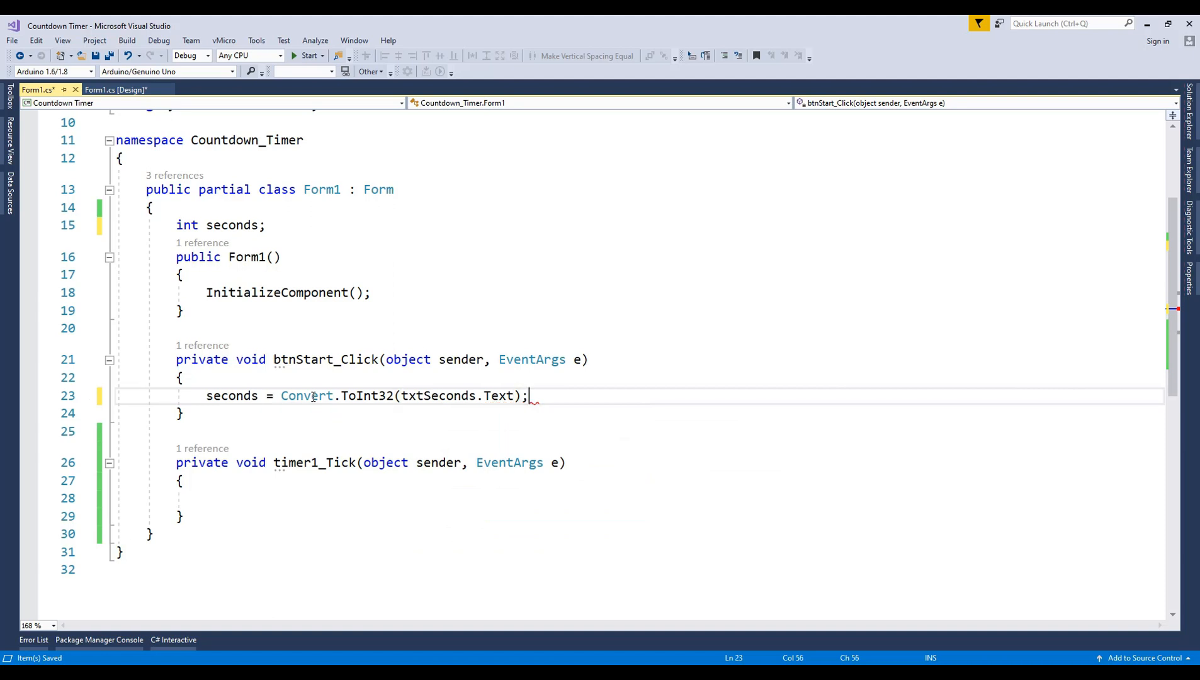
{"action": "type", "text": "txtSeconds.e"}
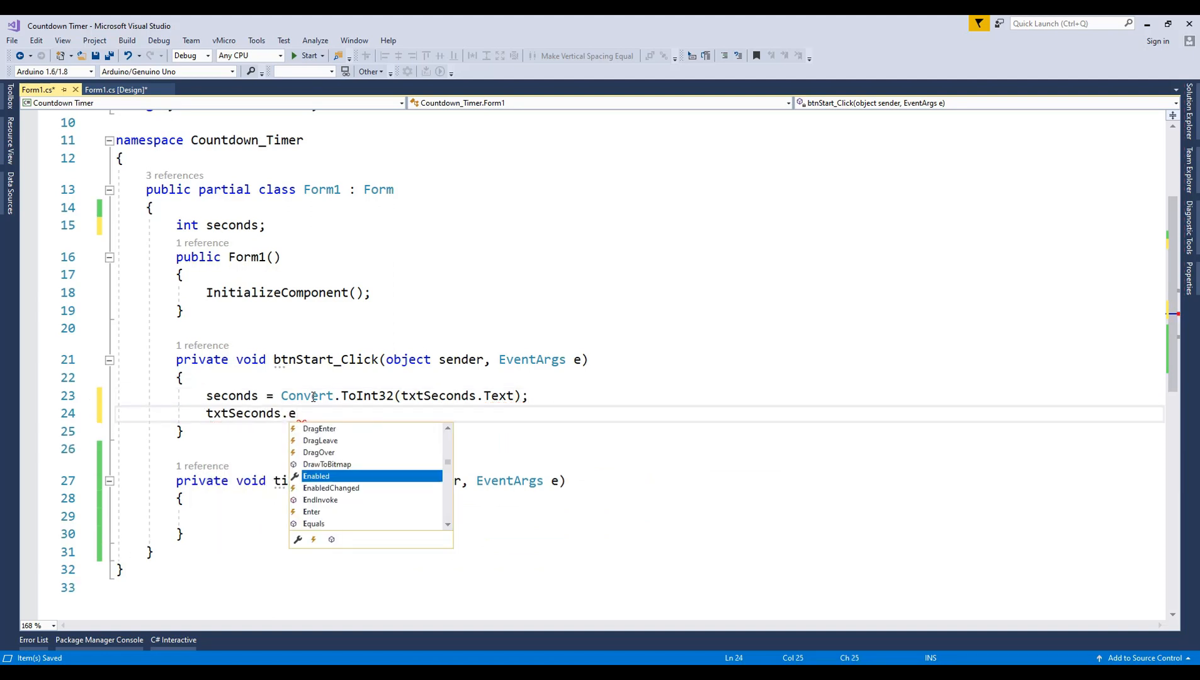
{"action": "type", "text": "nabled = false;"}
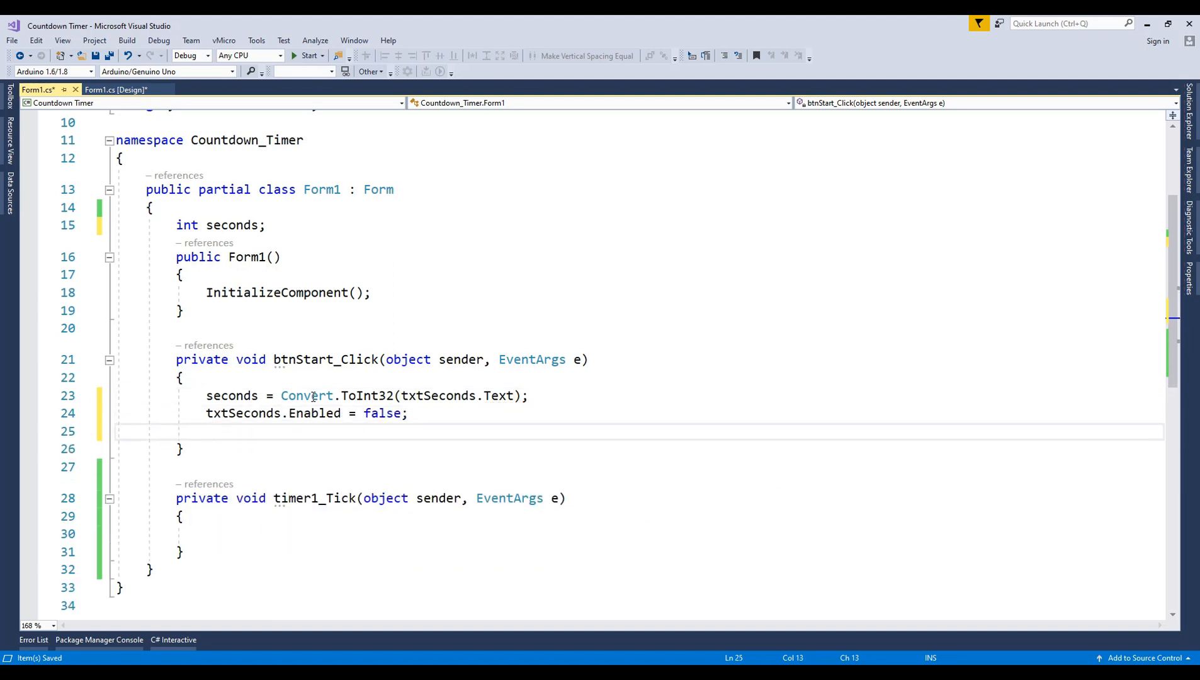
{"action": "type", "text": "T"}
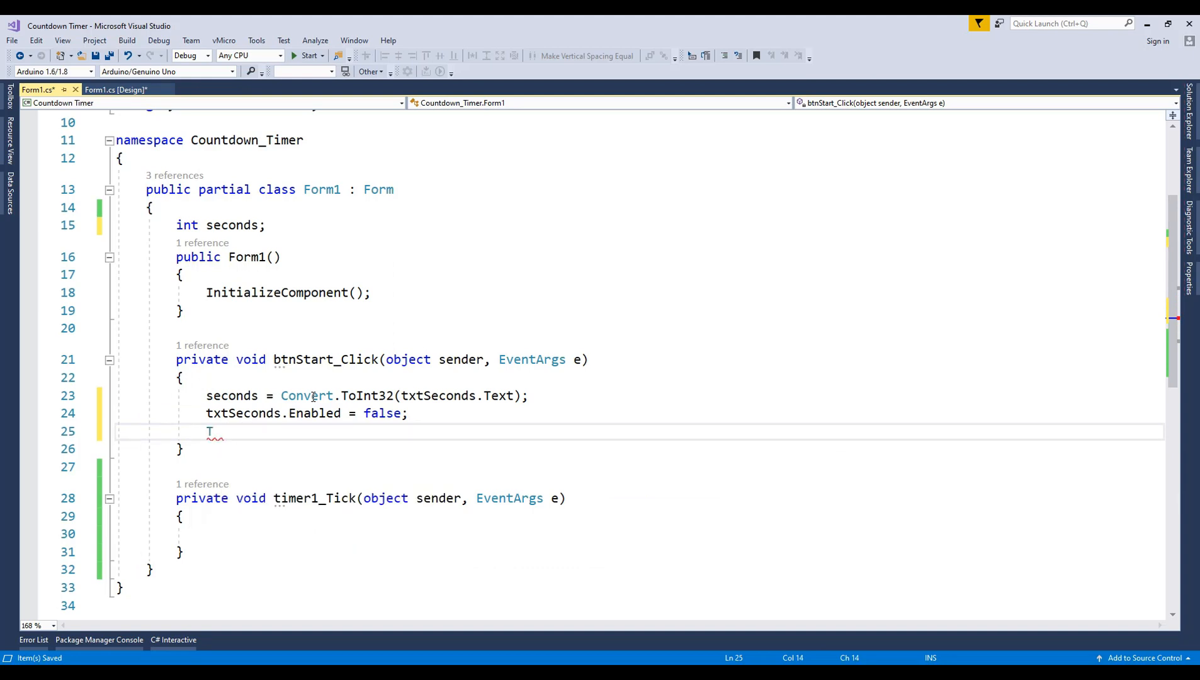
{"action": "type", "text": "timer1.Start();"}
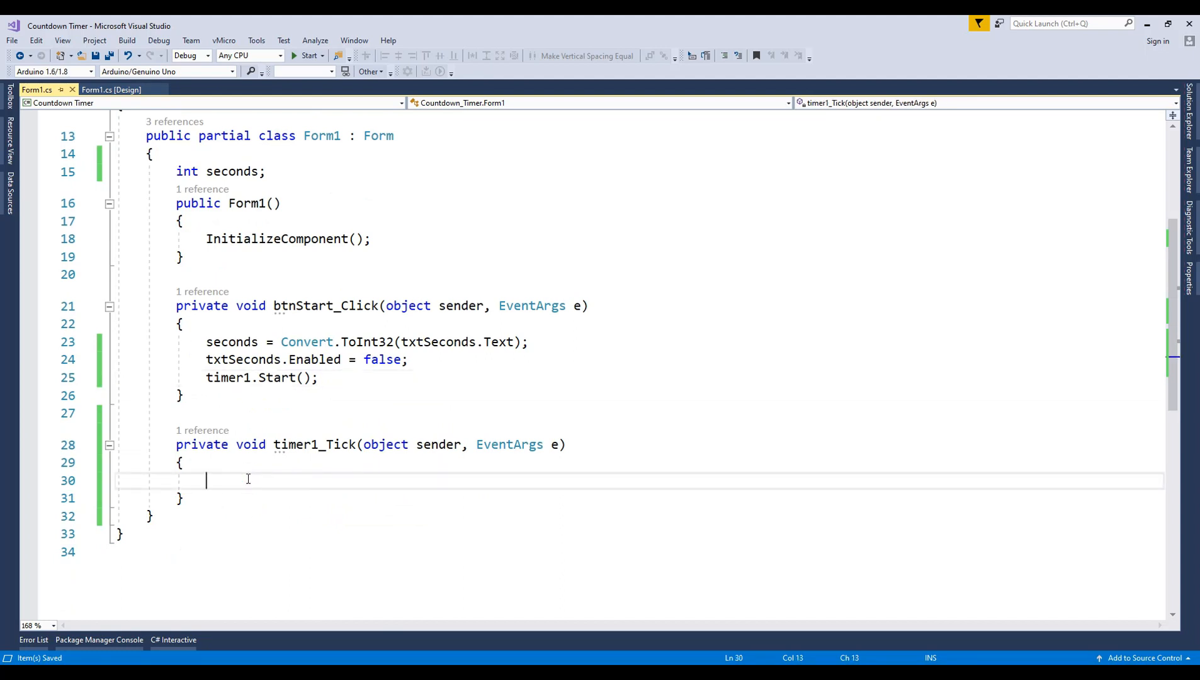
In timer1_Tick, write lbCounter.Text = seconds--.ToString();
{"action": "type", "text": "lbCounter.Text ="}
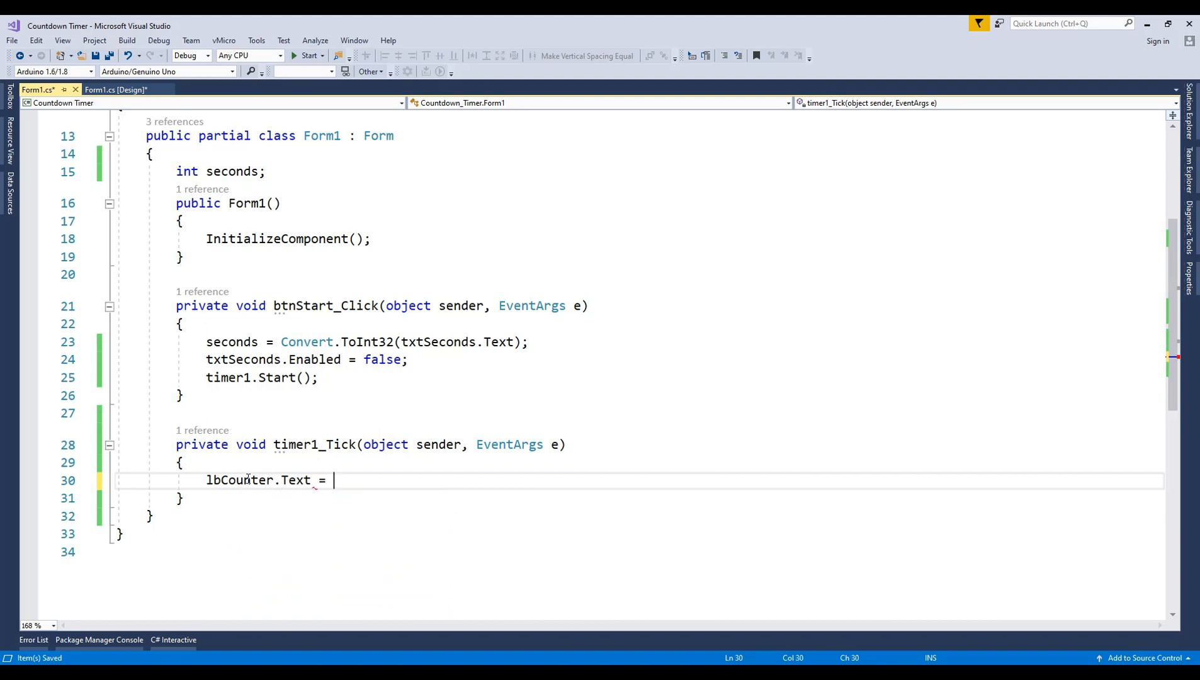
{"action": "type", "text": "seconds--"}
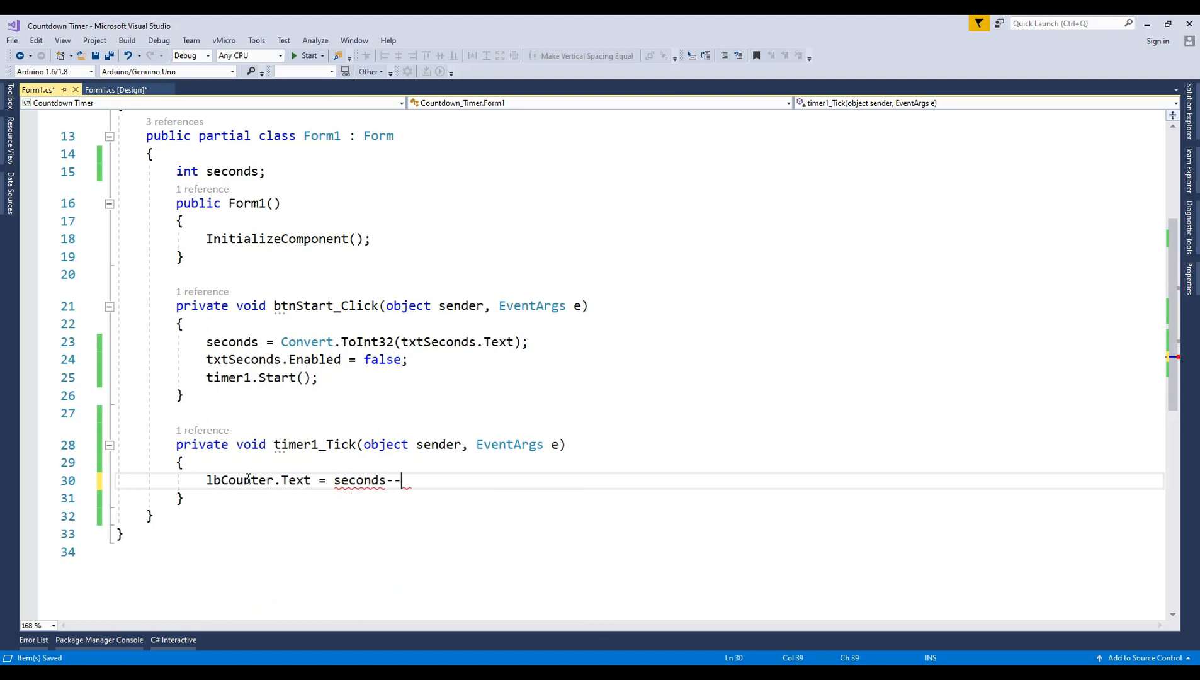
{"action": "type", "text": ".ToString();"}
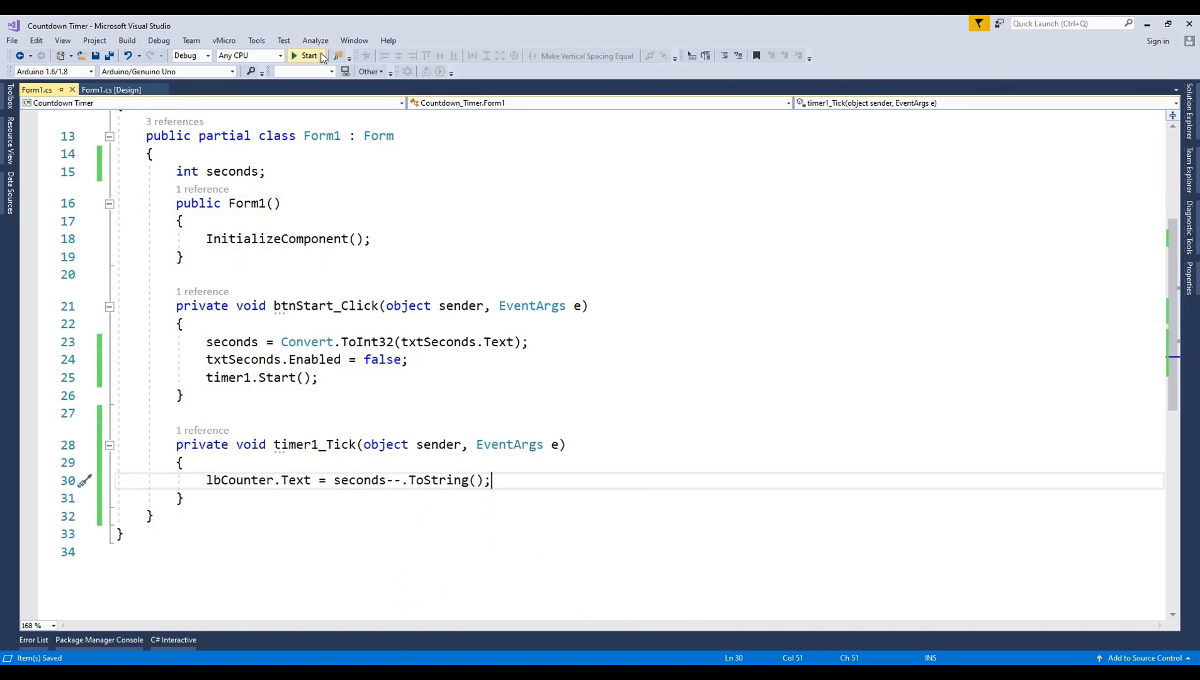
{"action": "left_click", "coordinate": [307, 55]}
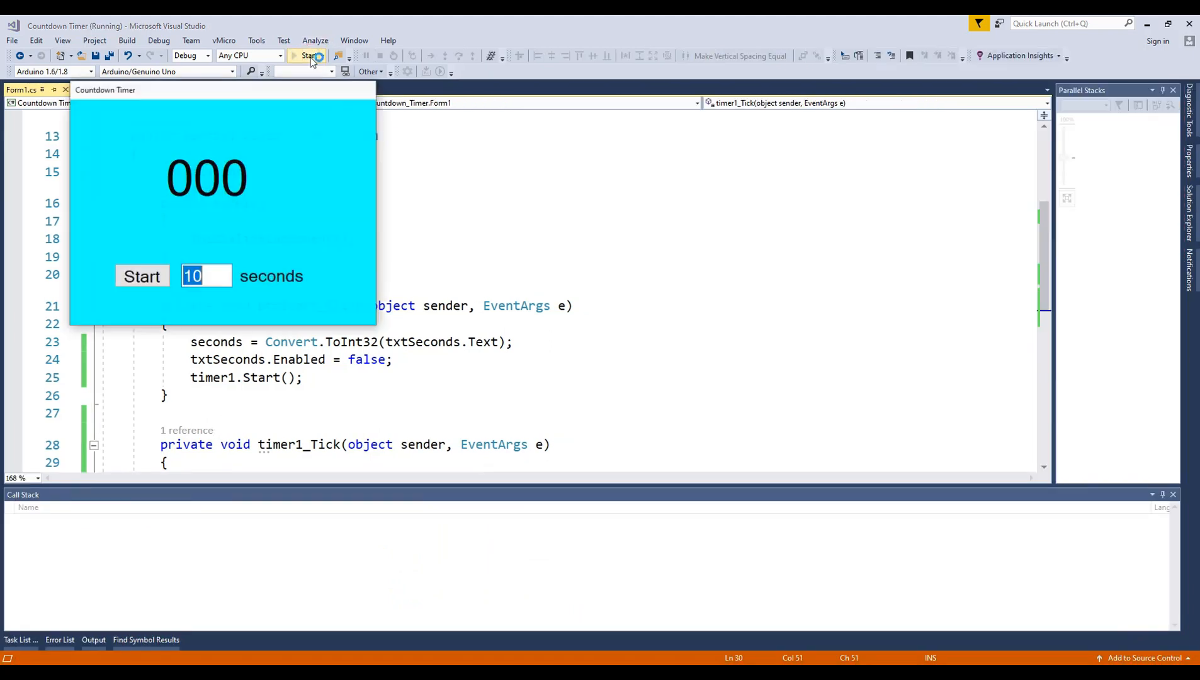
{"action": "left_click", "coordinate": [141, 276]}
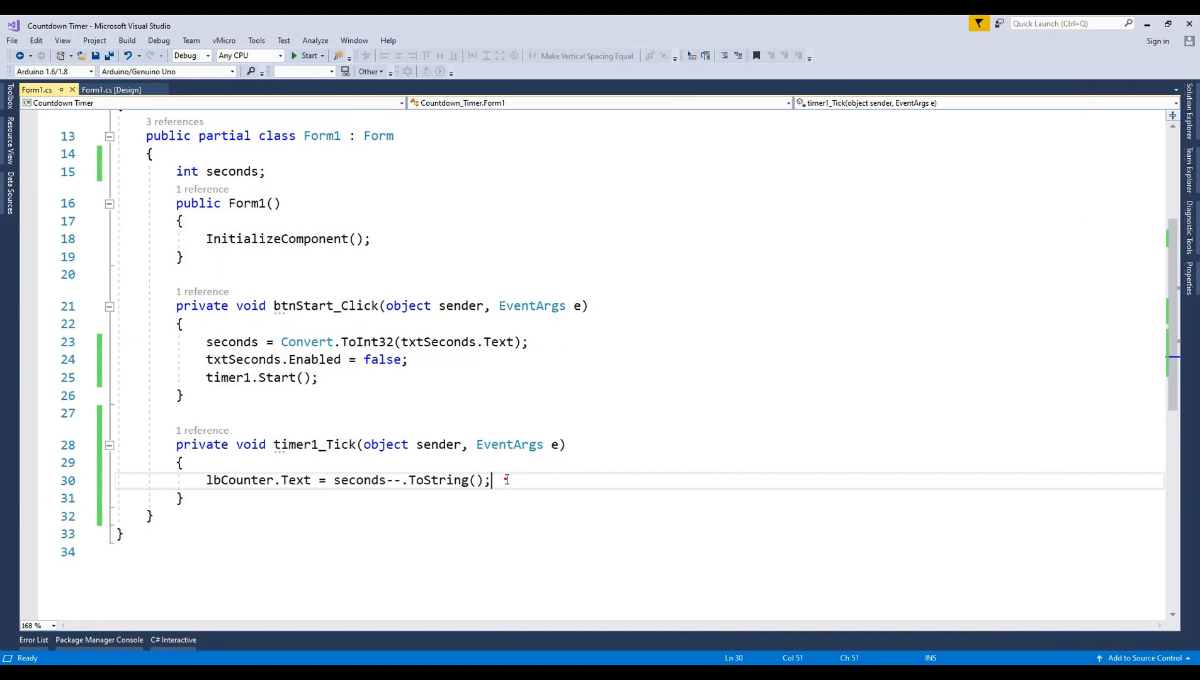
Add if (seconds < 0) { timer1.Stop(); txtSeconds.Enabled = true; } to timer1_Tick
{"action": "type", "text": "if"}
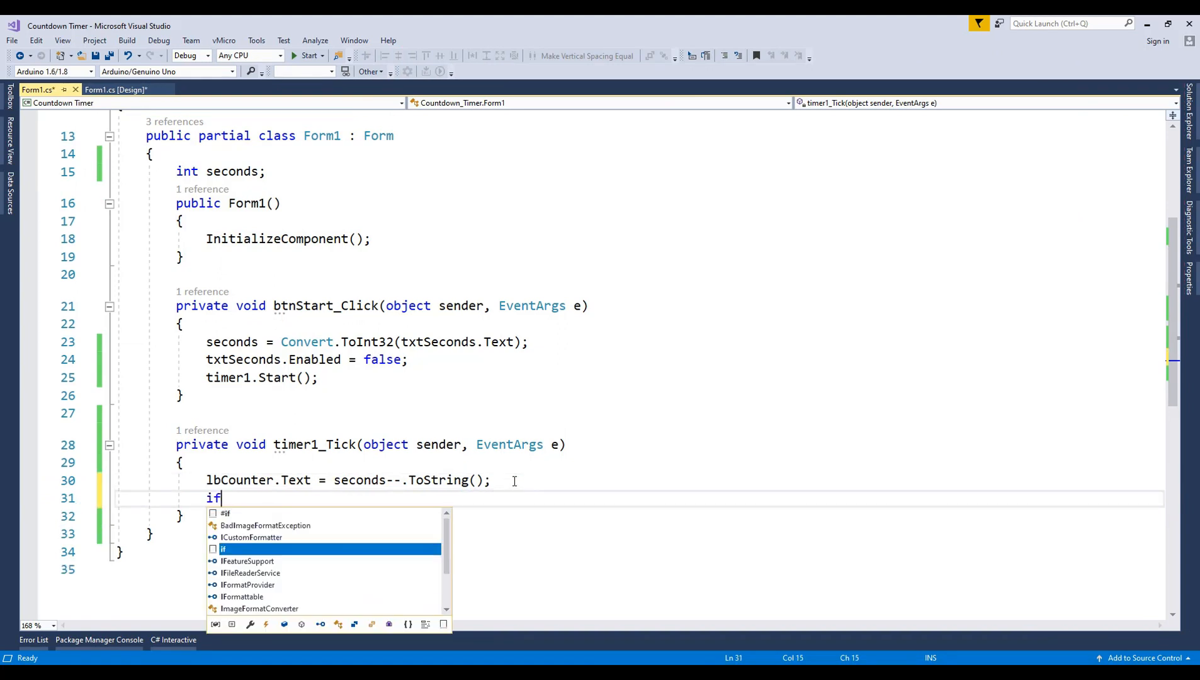
{"action": "type", "text": "(seconds < 0)"}
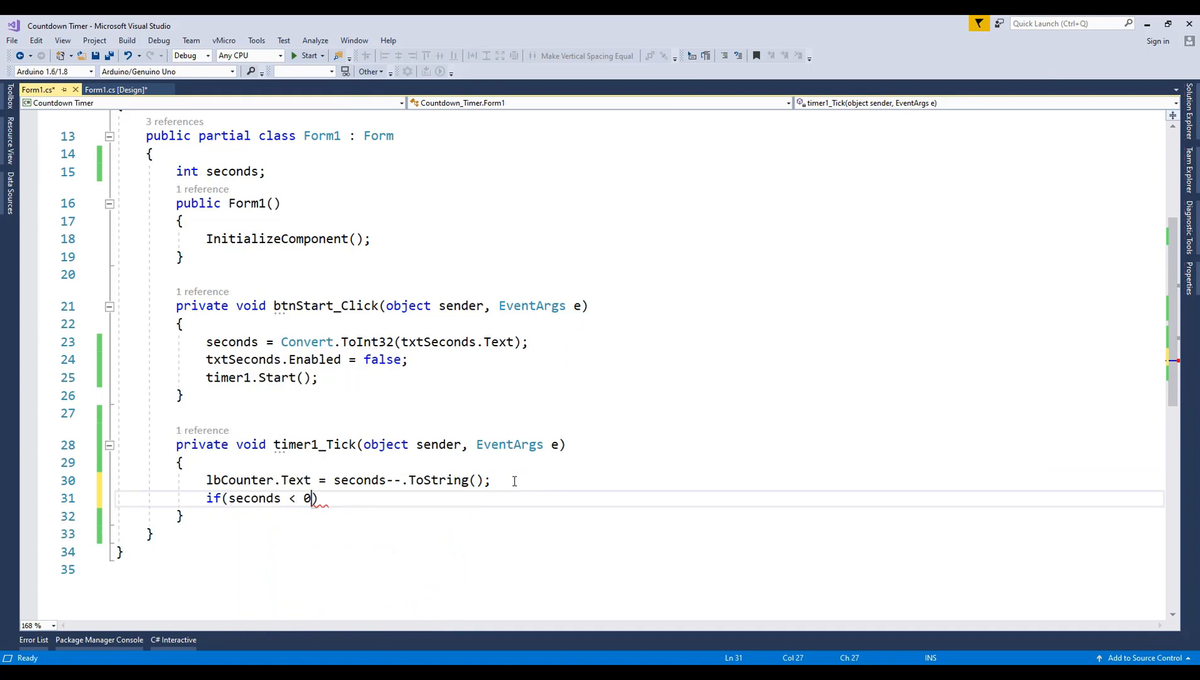
{"action": "type", "text": "{ }"}
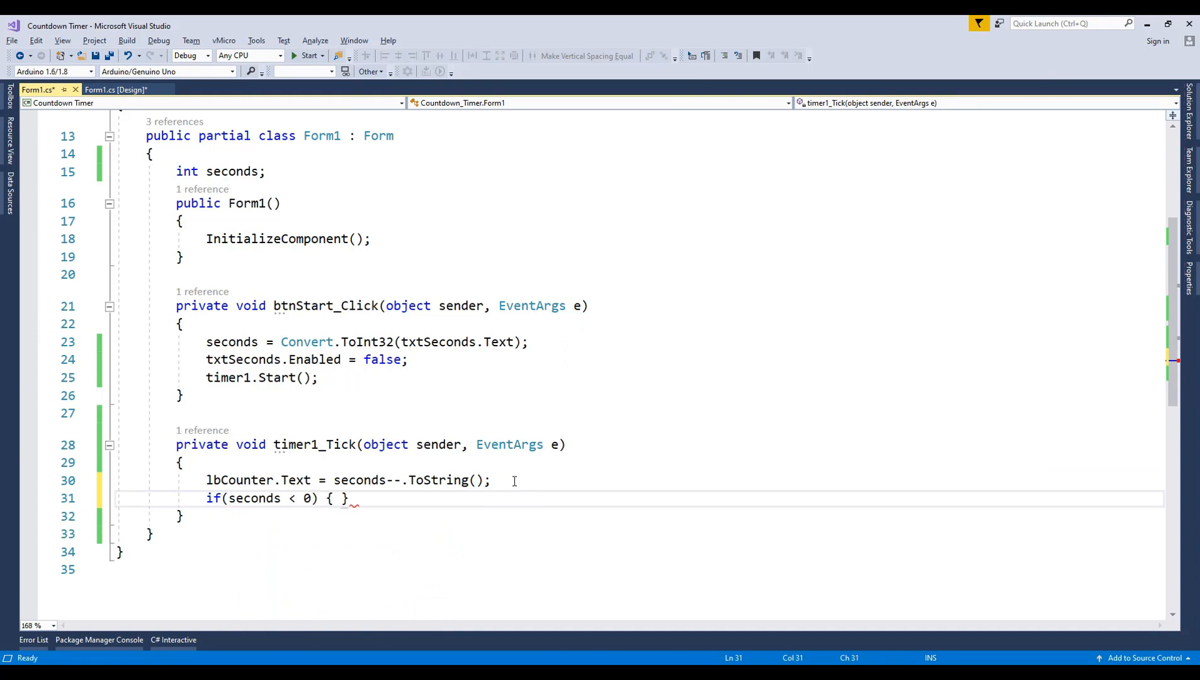
{"action": "type", "text": "timer"}
{"action": "type", "text": "tx"}
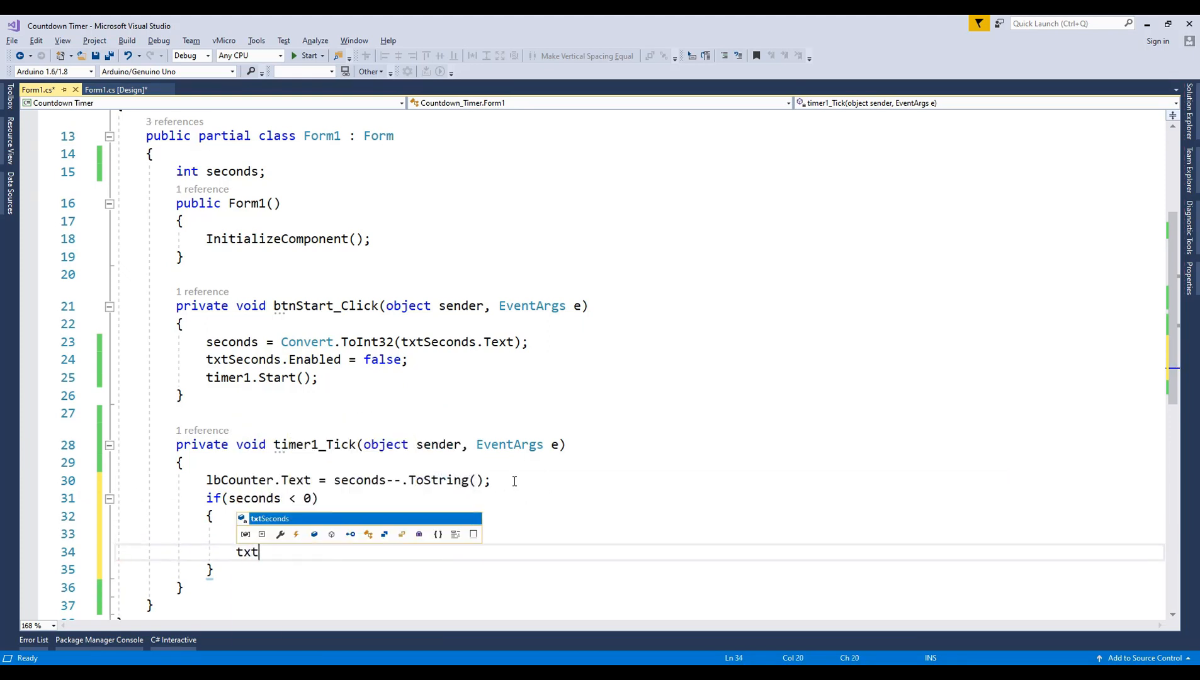
{"action": "type", "text": "timer1.Stop();"}
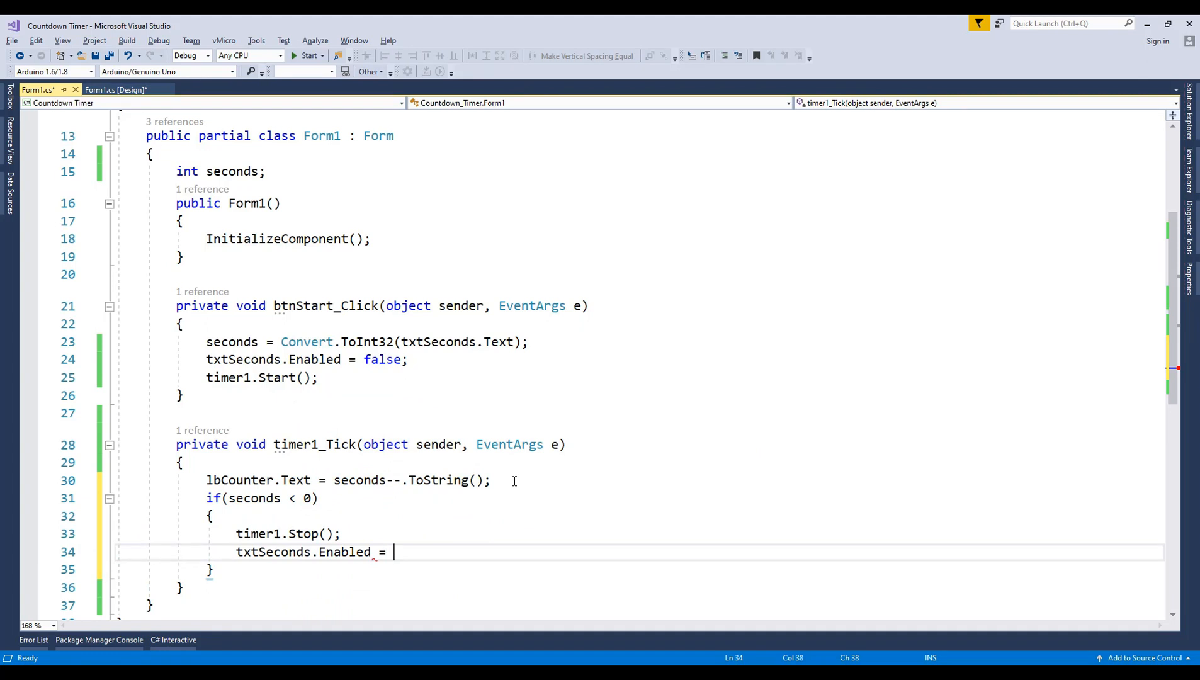
{"action": "type", "text": "true;"}
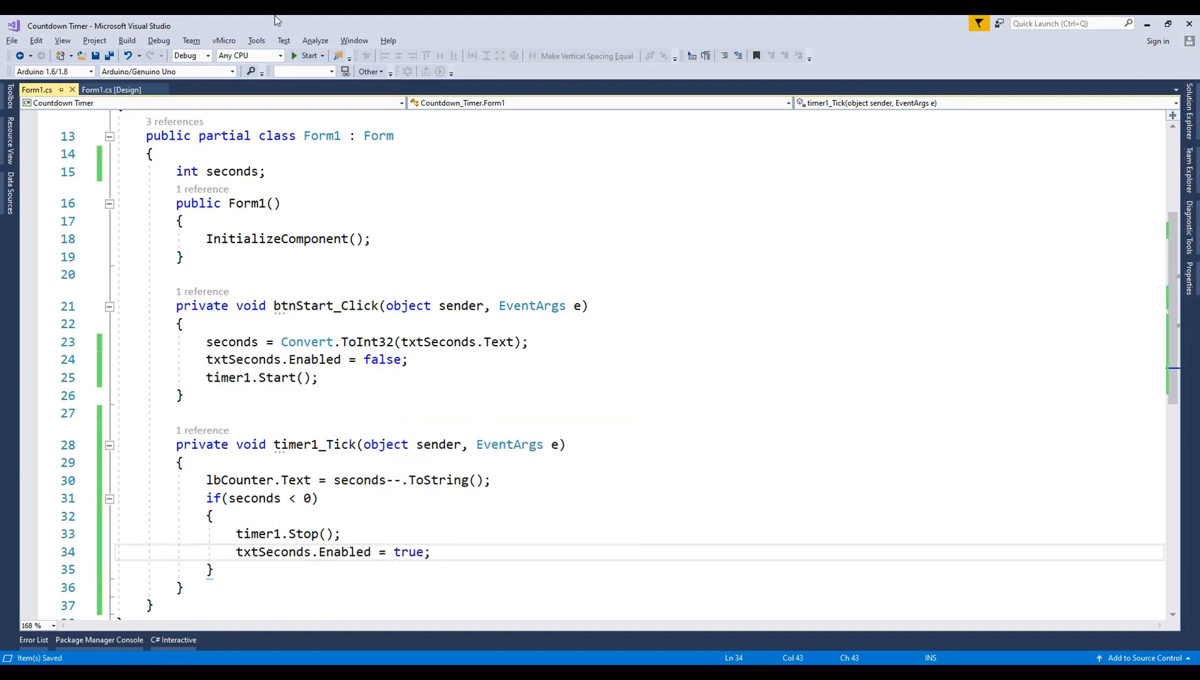
Run the updated app, enter 5 seconds and start the countdown with the form's Start button
{"action": "left_click", "coordinate": [308, 56]}
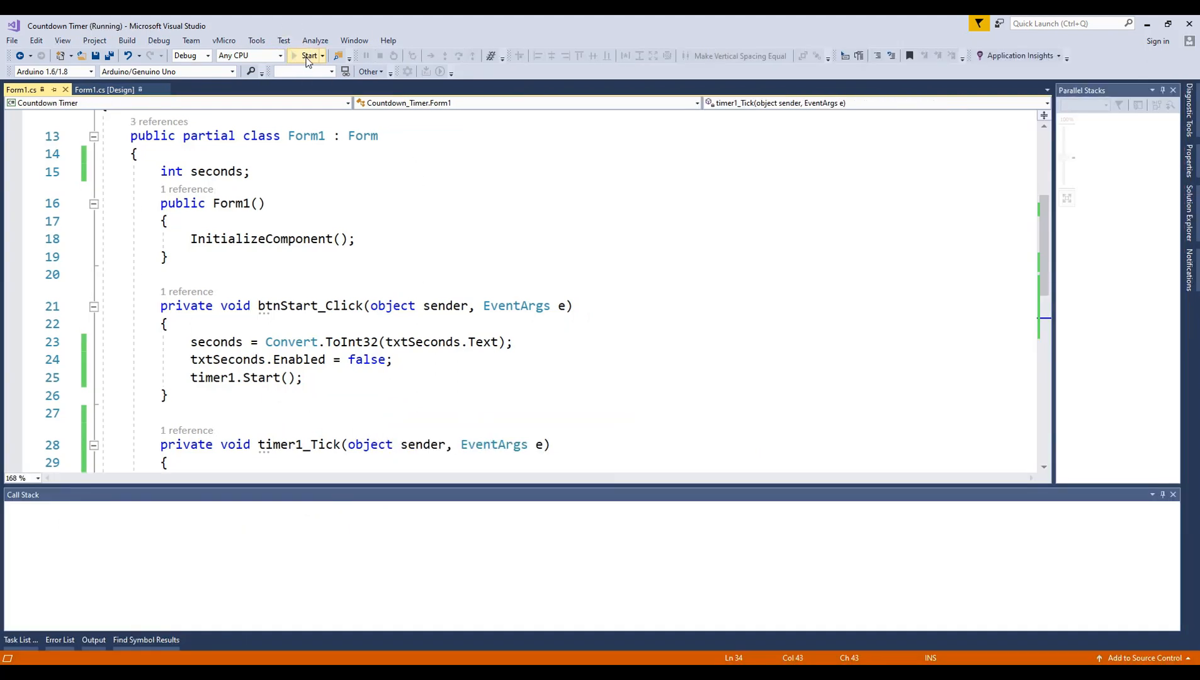
{"action": "left_click", "coordinate": [309, 56]}
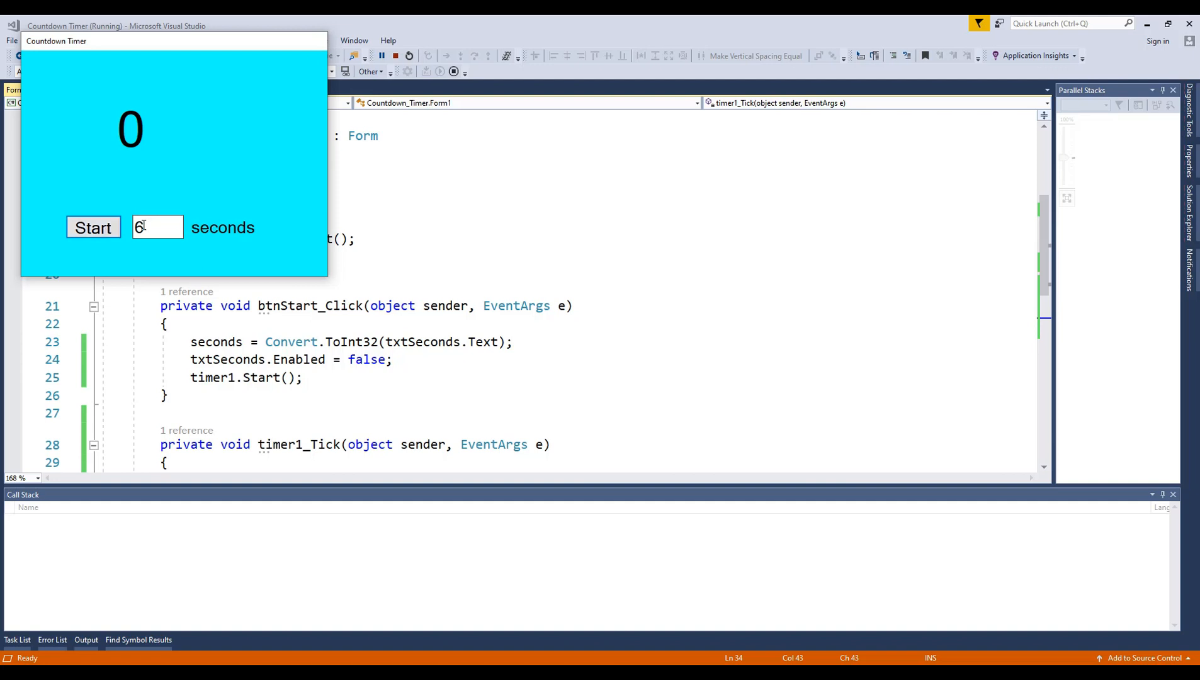
{"action": "left_click", "coordinate": [93, 228]}
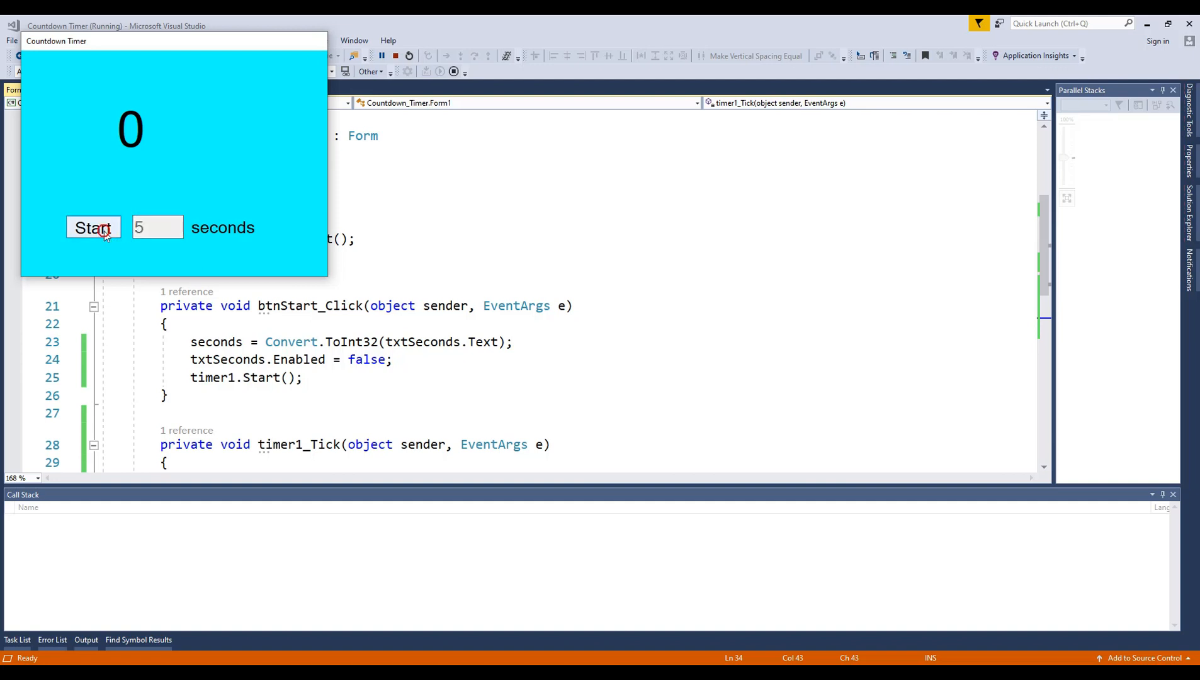